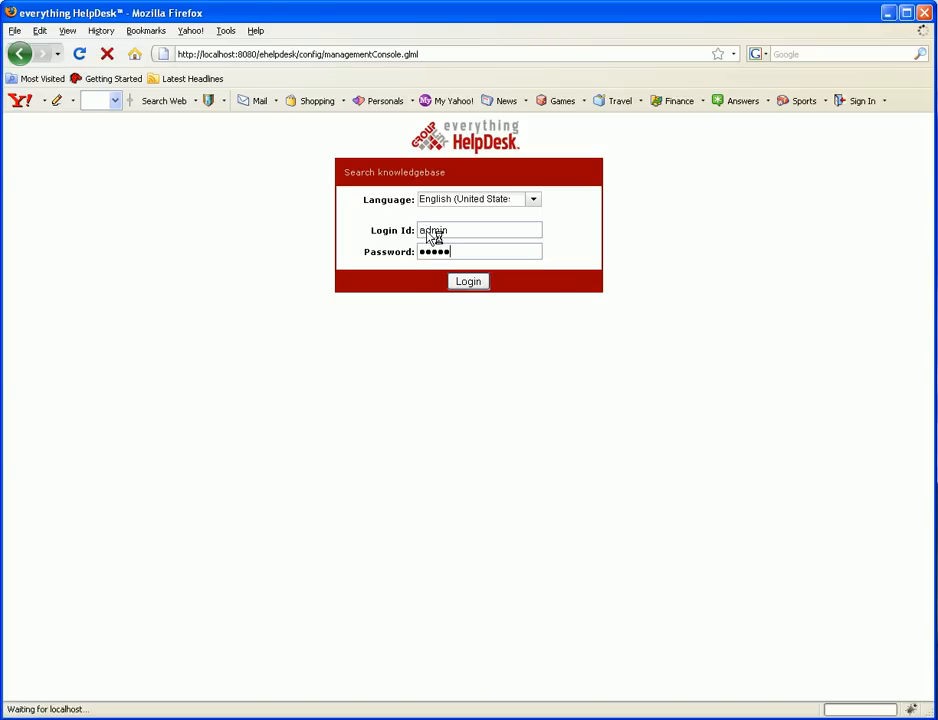
- Log in to the administration console as the system administrator
click(468, 280)
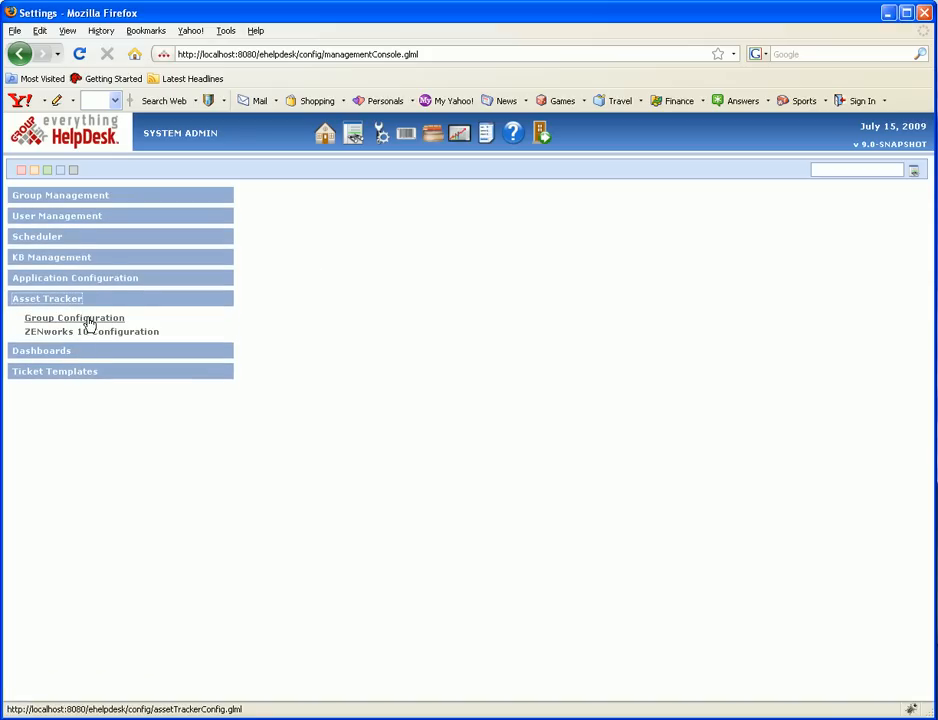
- Review Group Configuration: Facilities and IT on Novell ZENworks 10, HR on eHD's internal tracker
click(74, 316)
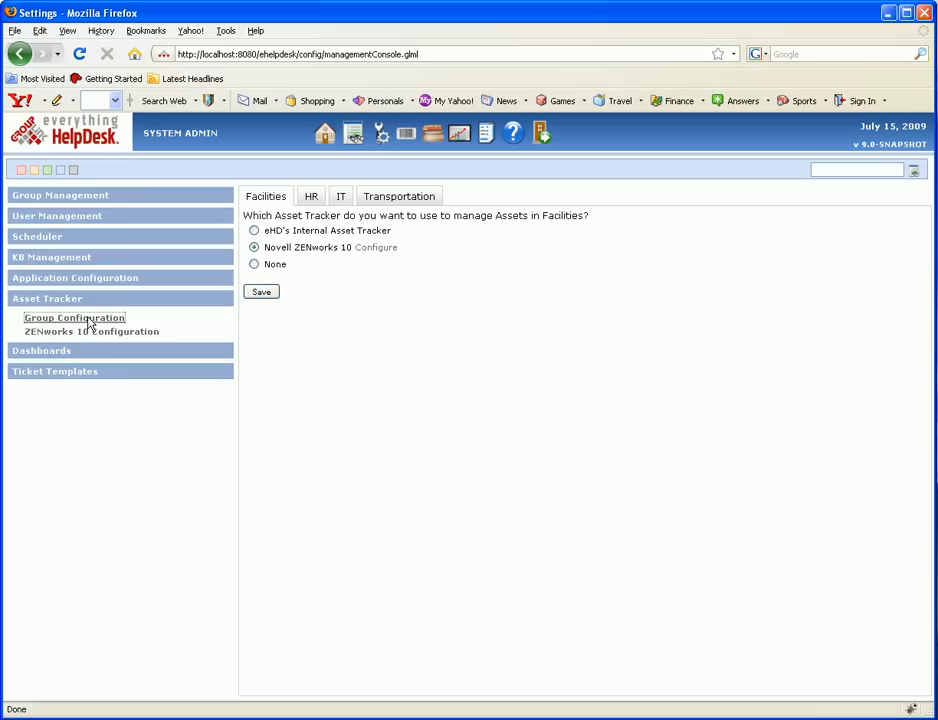
mouse_move(296, 210)
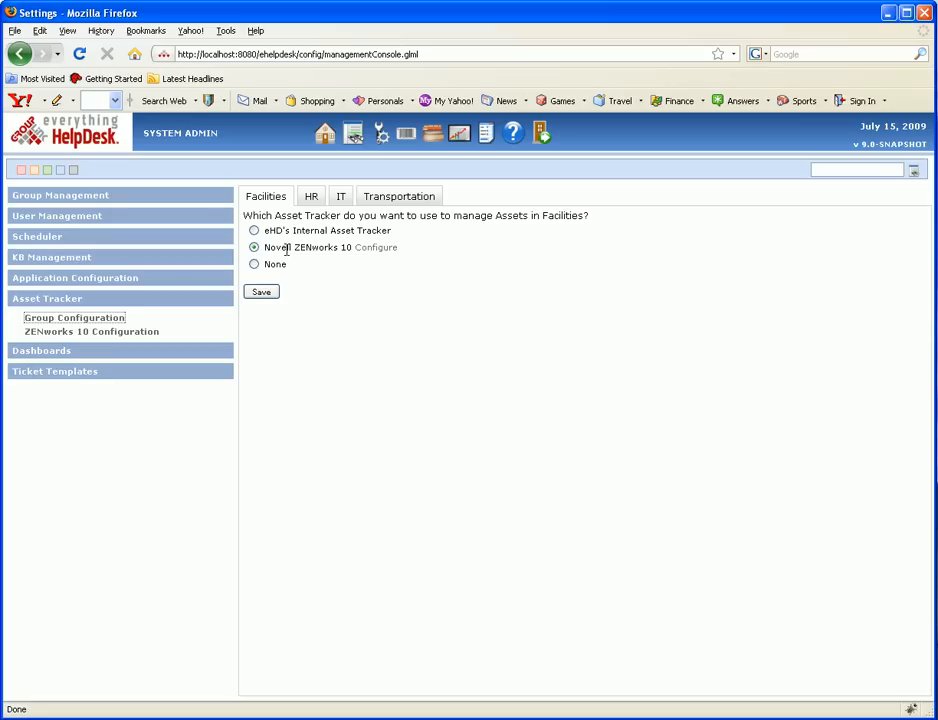
click(312, 196)
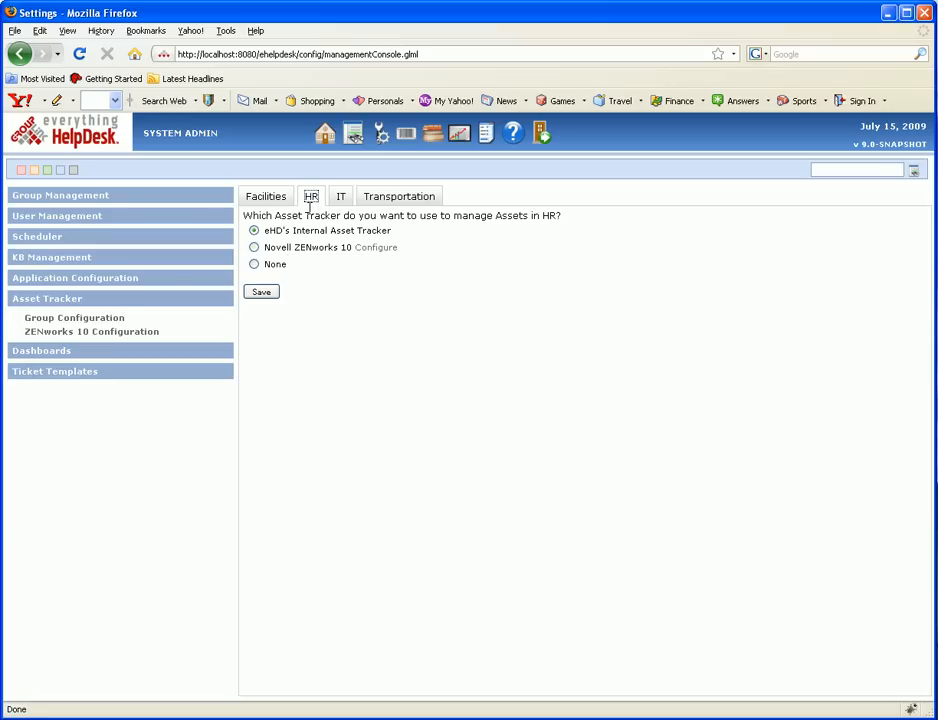
click(340, 196)
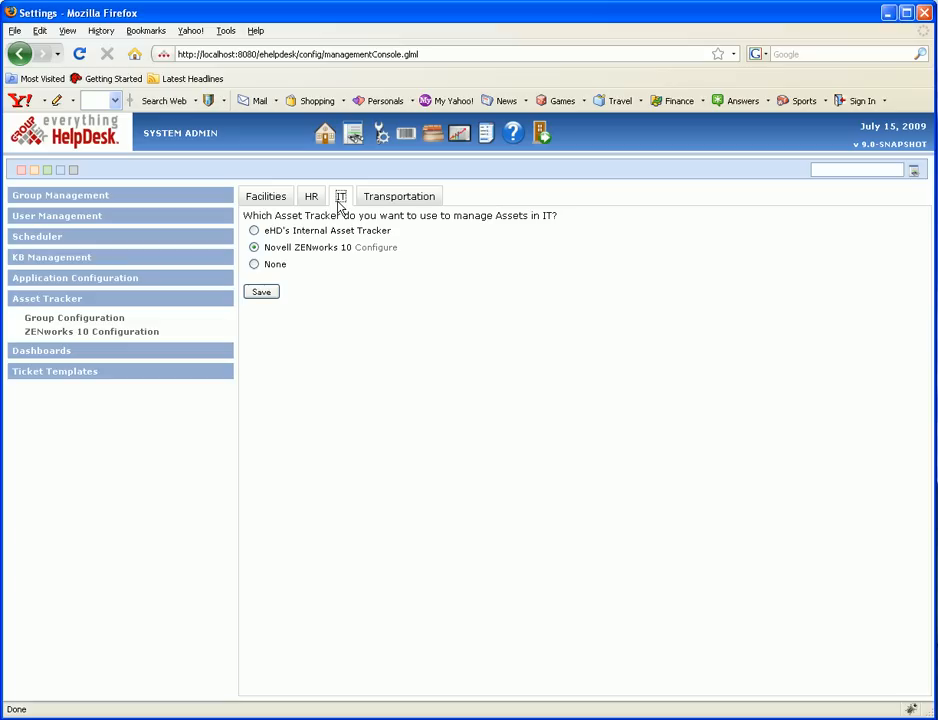
mouse_move(334, 268)
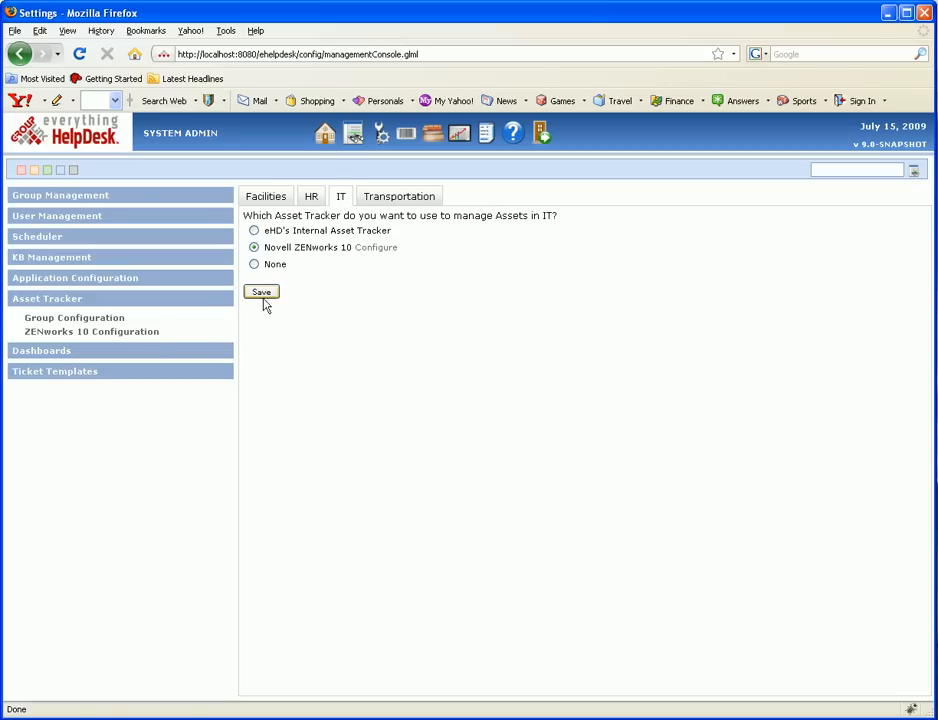
mouse_move(92, 332)
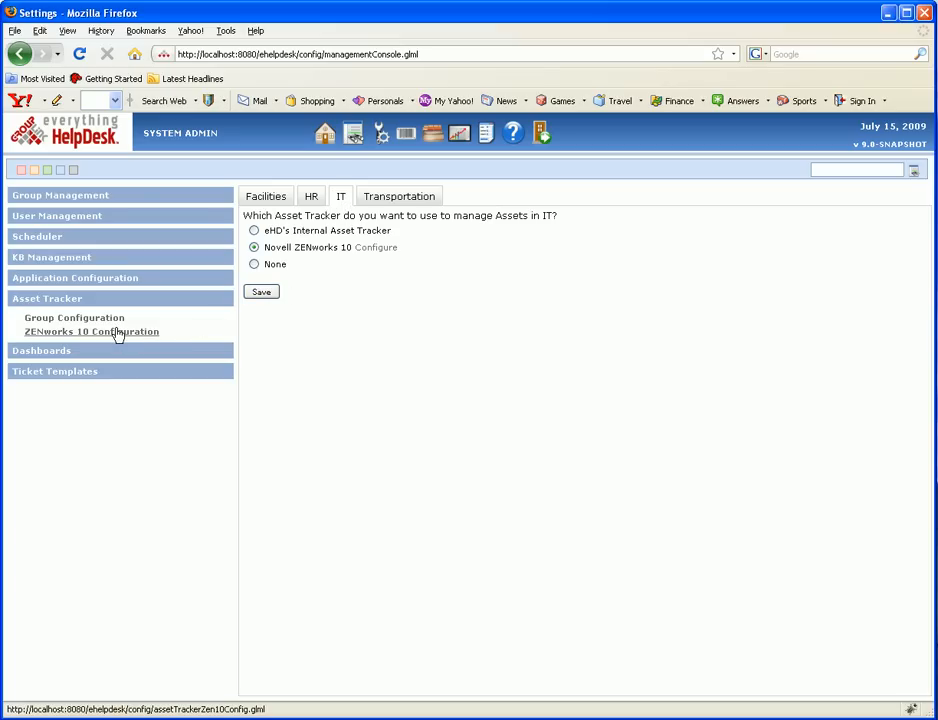
- In ZENworks 10 Configuration, enable the eHD VNC client and test the database connection
click(92, 332)
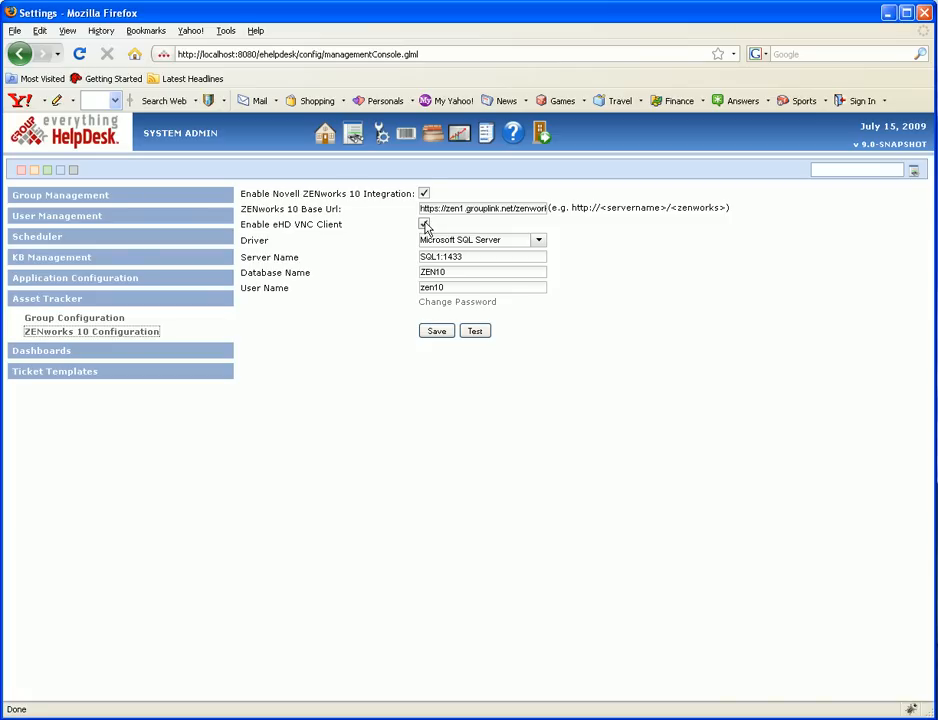
click(424, 224)
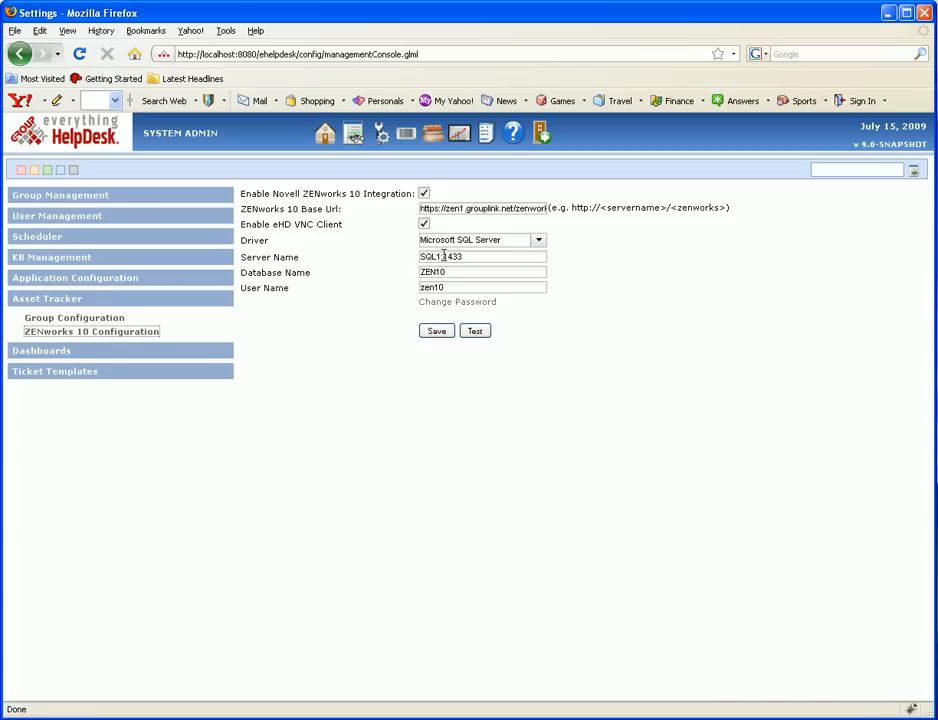
mouse_move(456, 302)
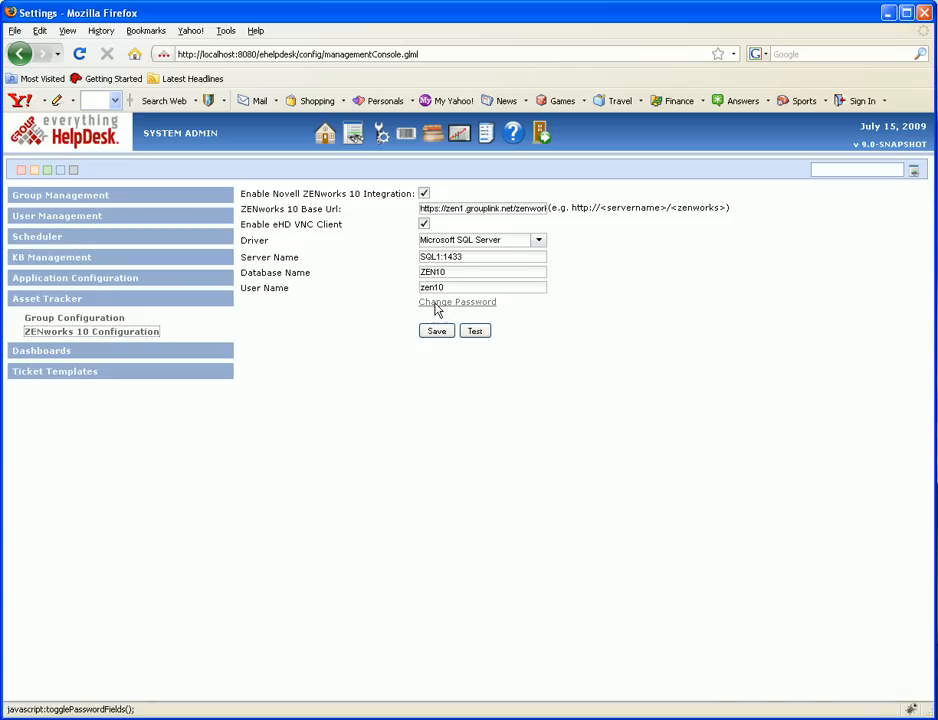
click(476, 332)
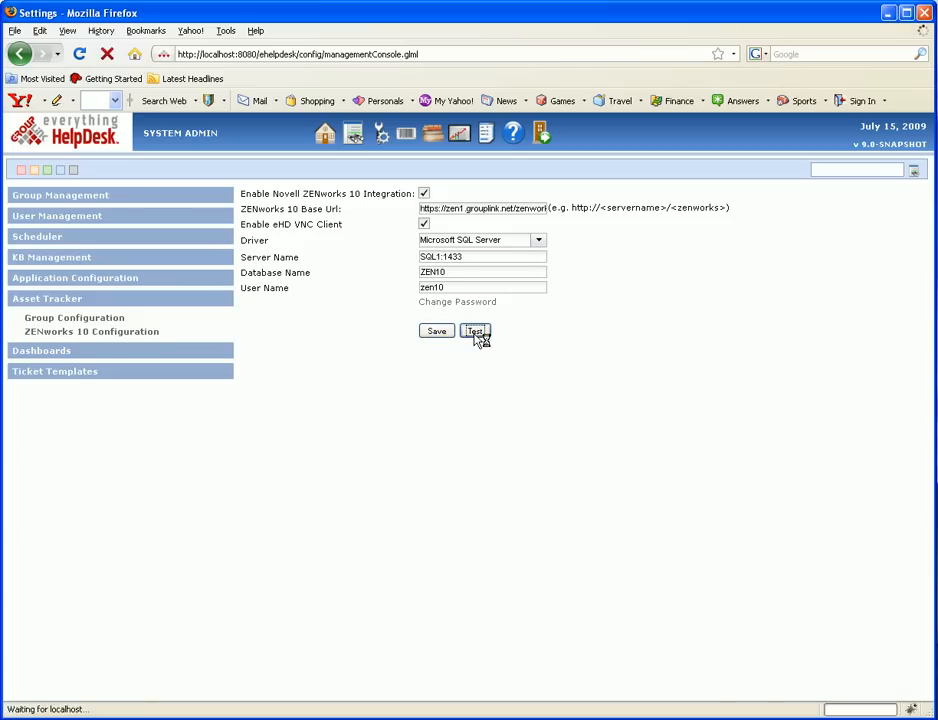
click(474, 332)
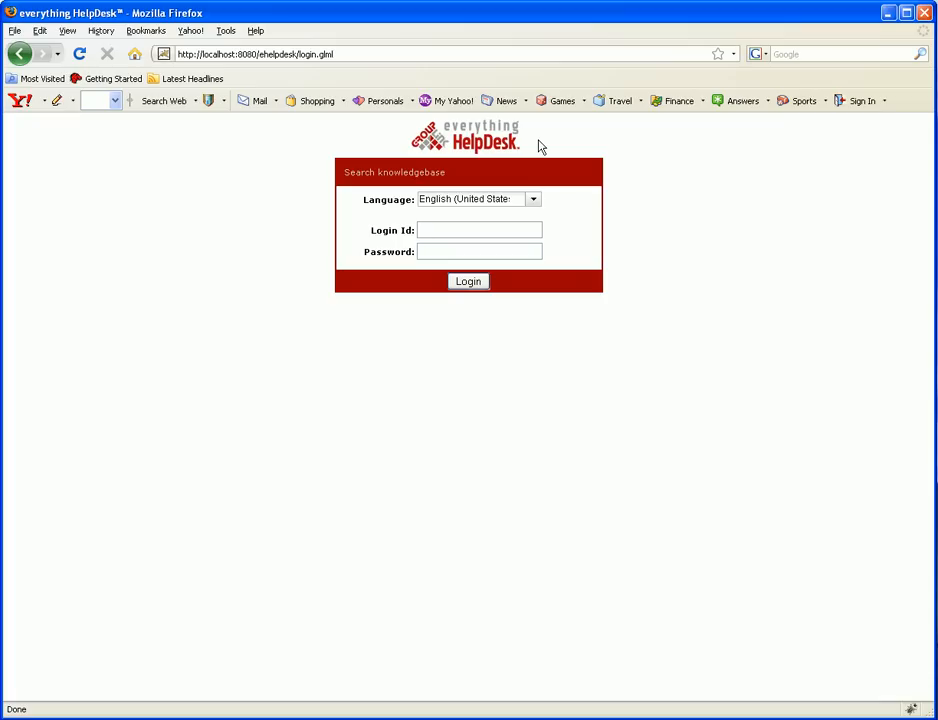
- Log in as 'tech' and start a new ticket from the ticket list
text(tech)
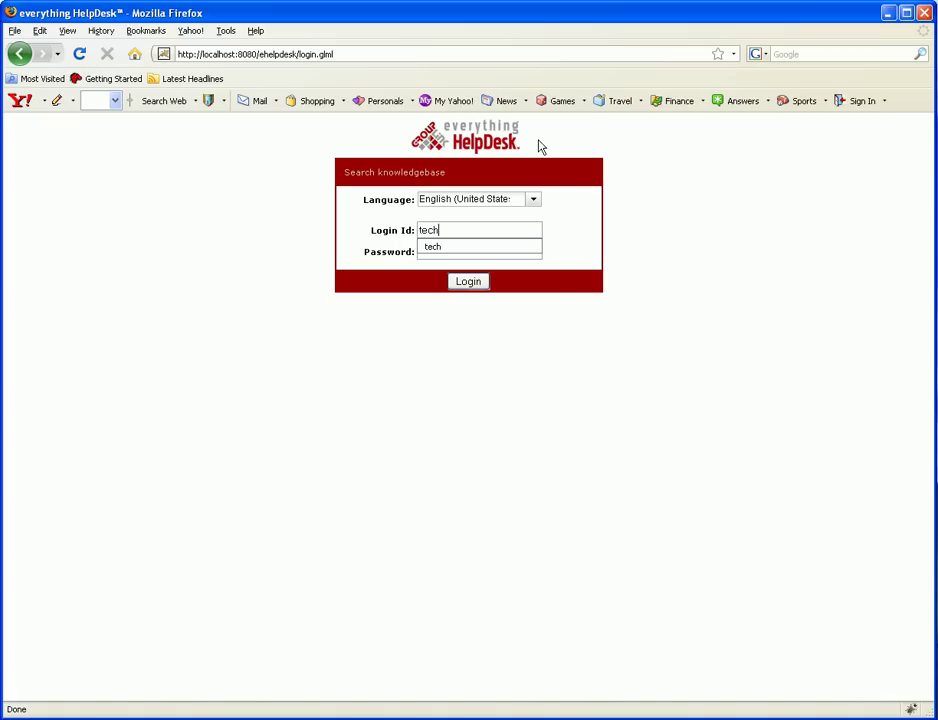
click(468, 280)
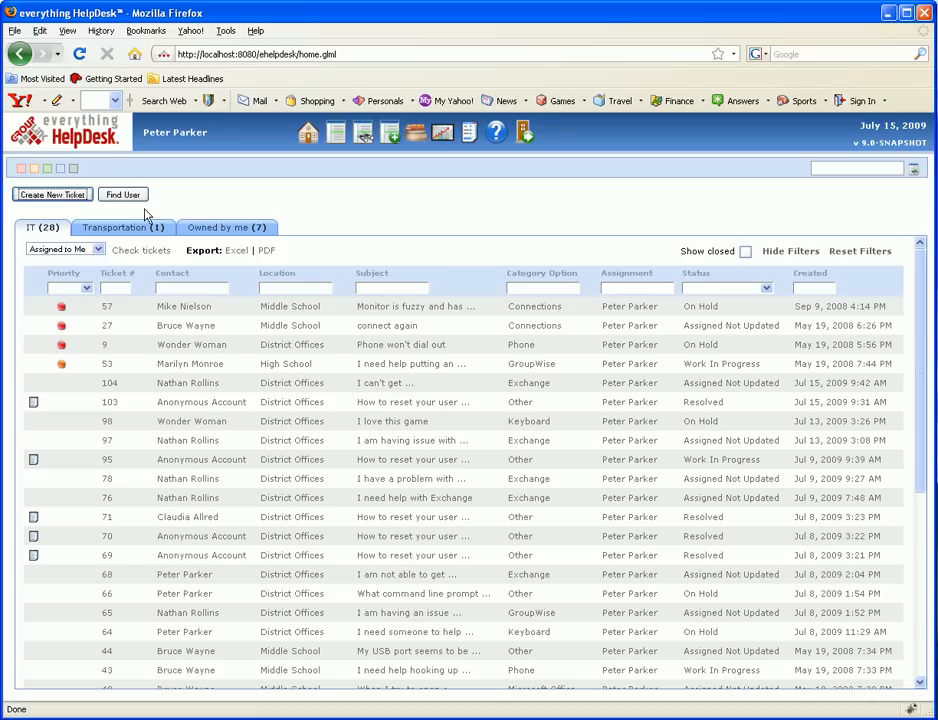
click(52, 194)
text(na)
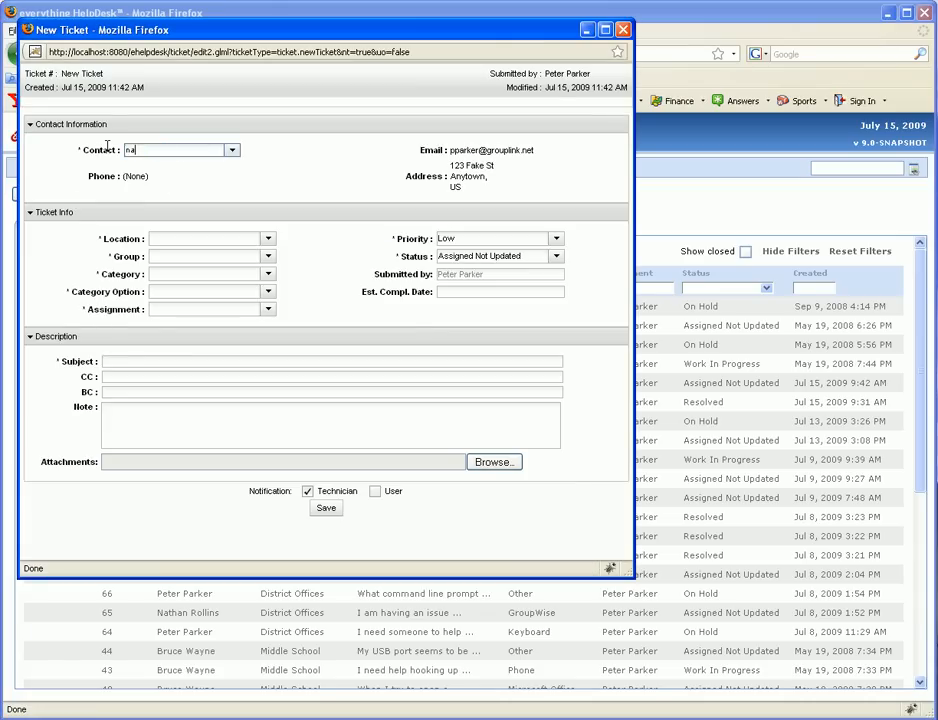
click(232, 148)
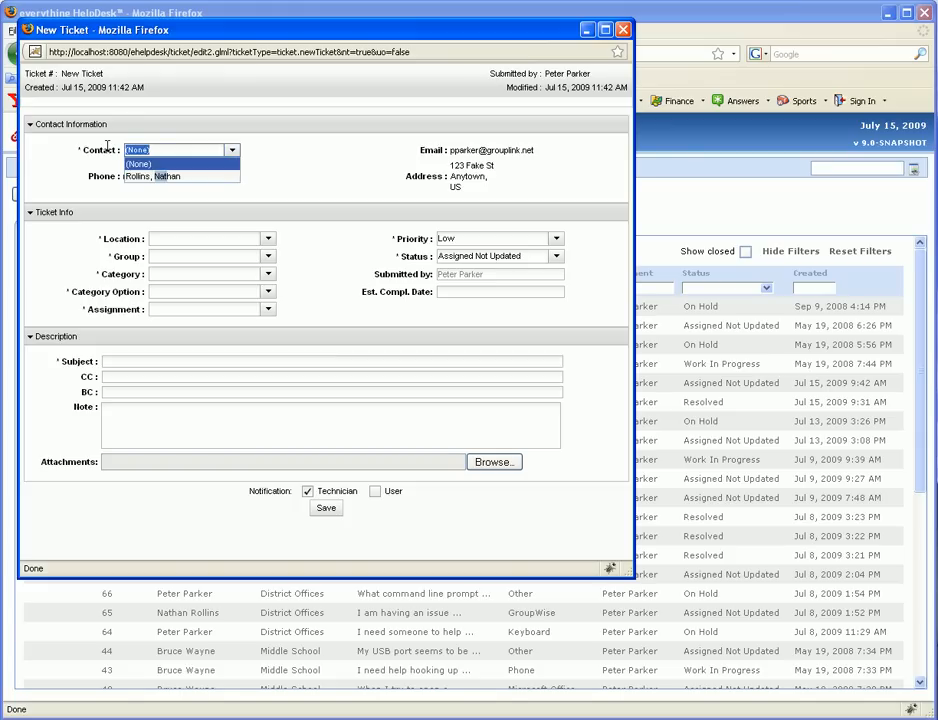
click(140, 164)
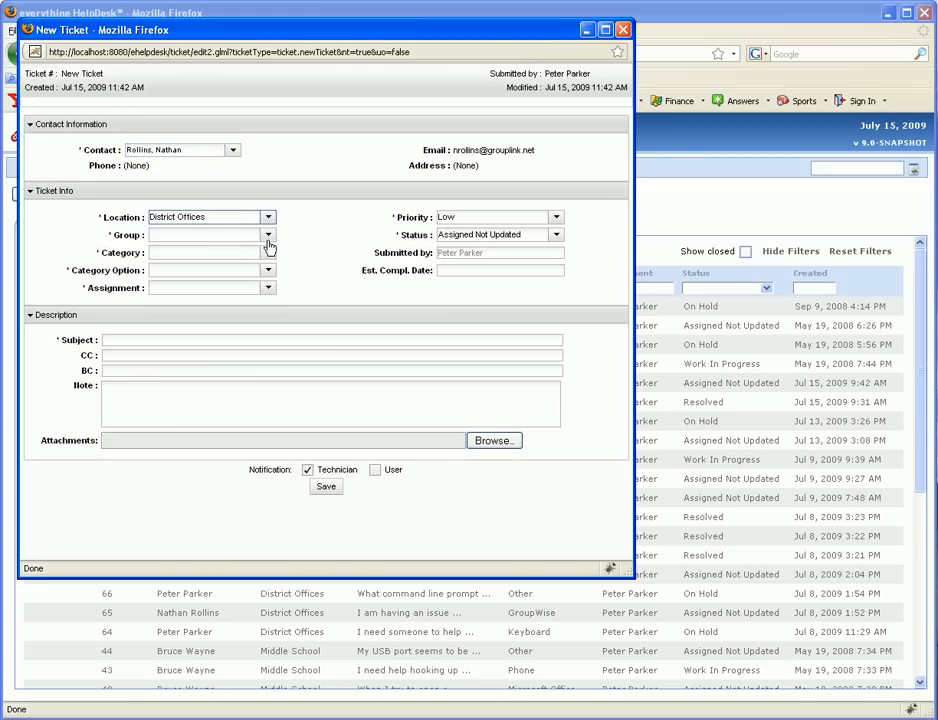
click(268, 236)
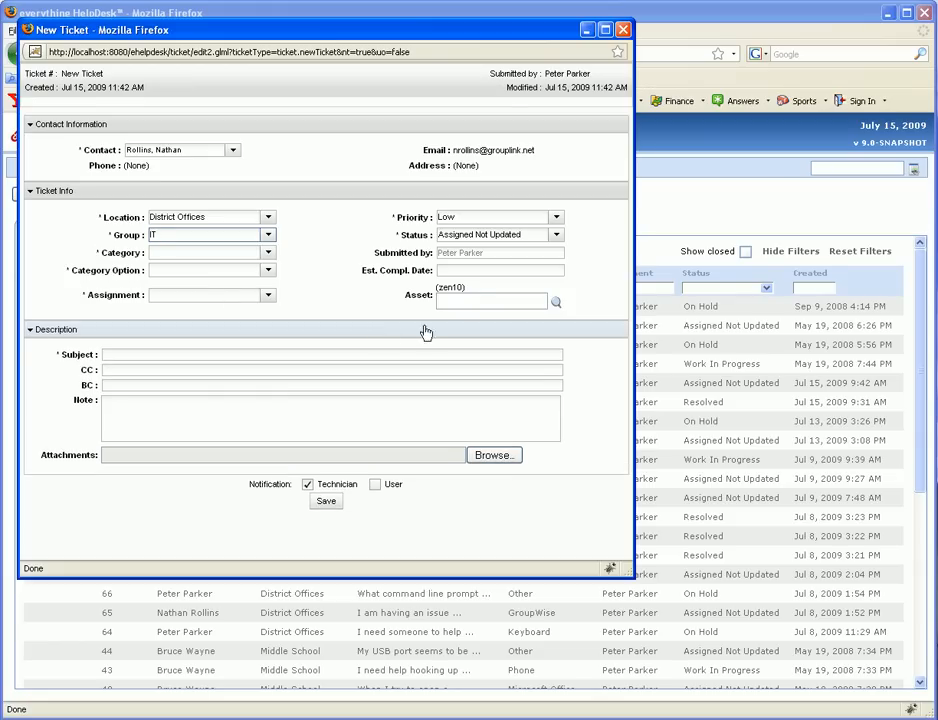
mouse_move(408, 312)
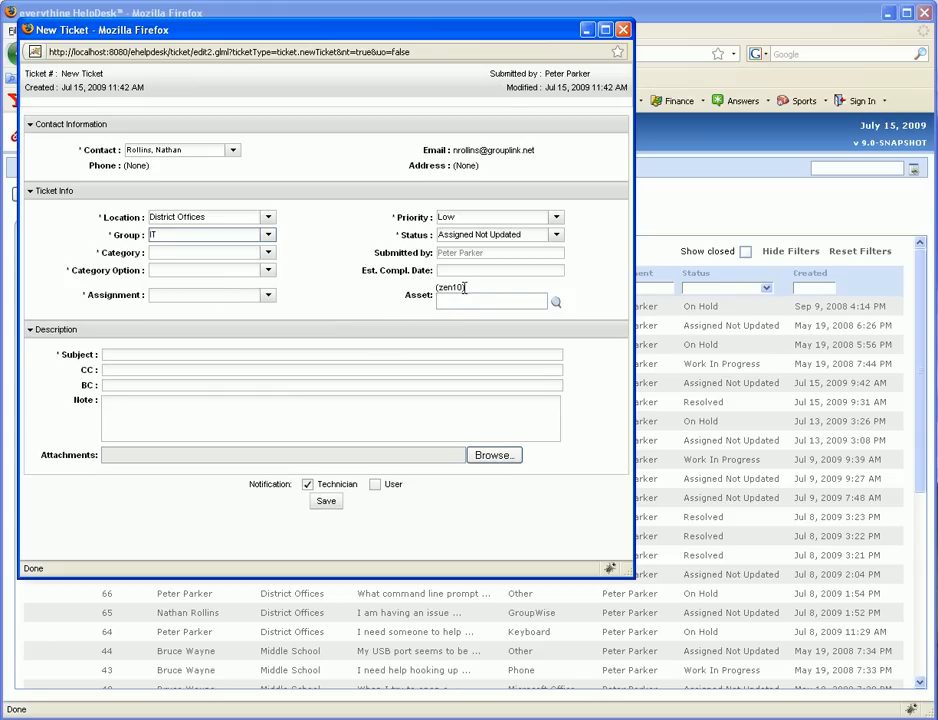
click(204, 234)
text(Software)
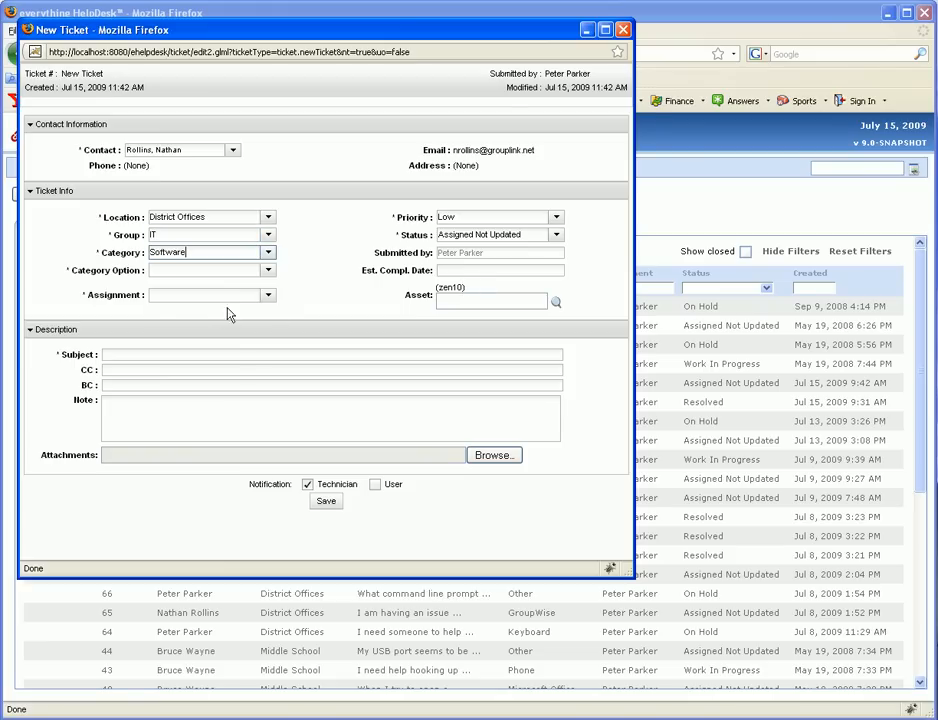
- Choose Exchange as the category option and launch the contact's asset lookup
click(268, 270)
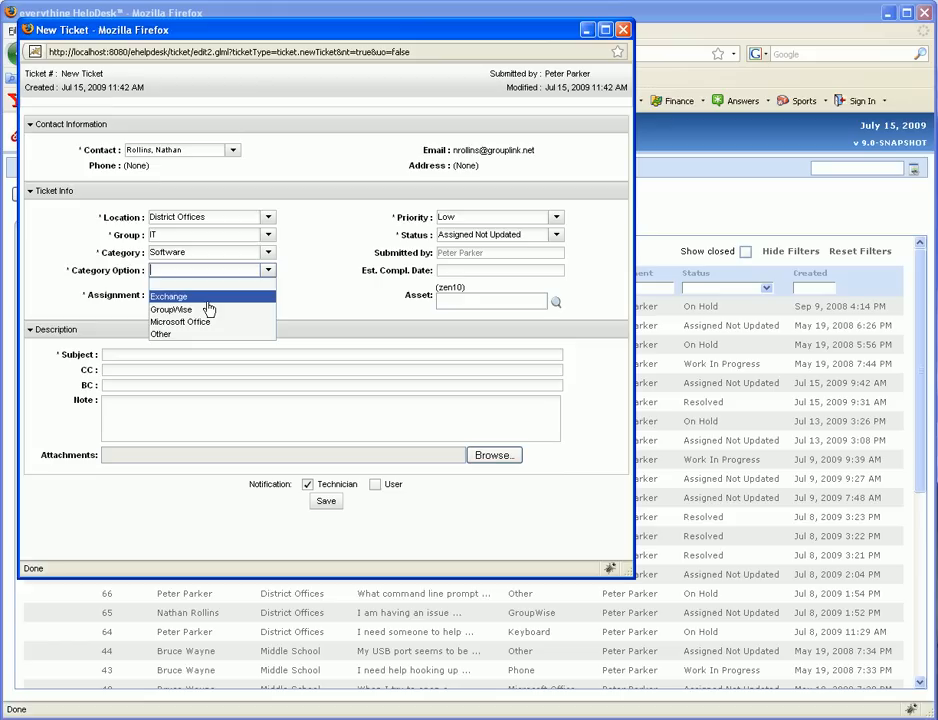
click(168, 296)
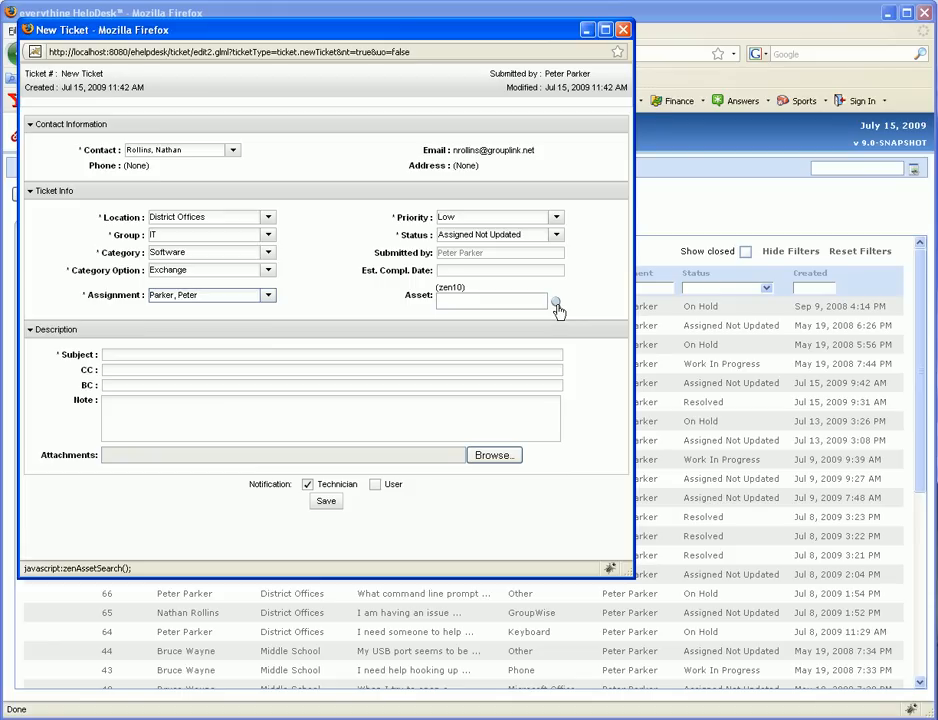
click(556, 302)
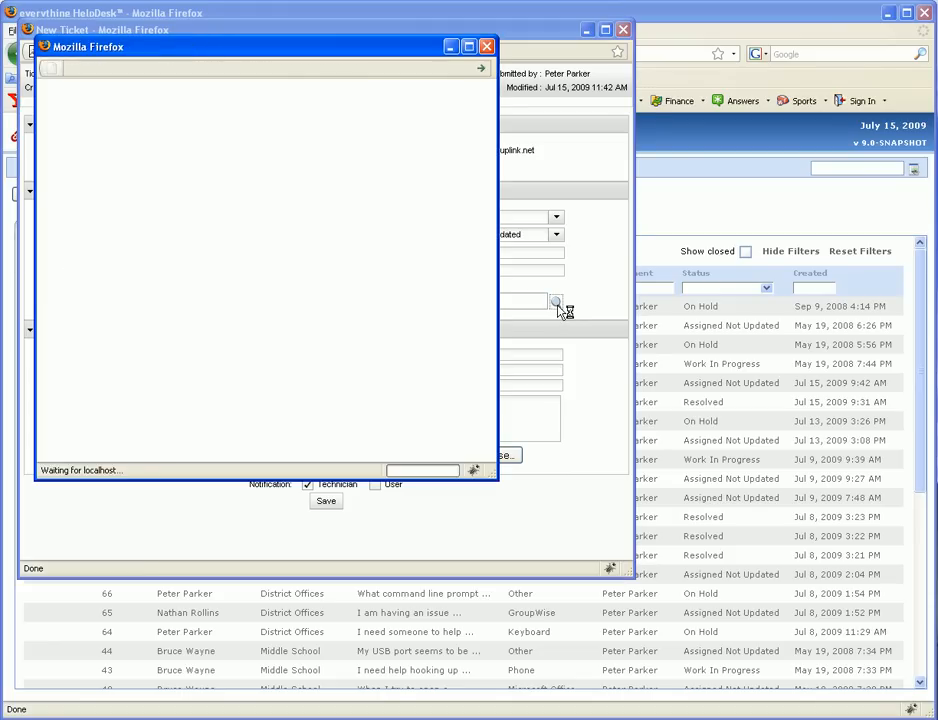
- From the ZENworks 10 Assets popup, launch DEVELOPMENT1243 in ZENworks Control Center
click(556, 302)
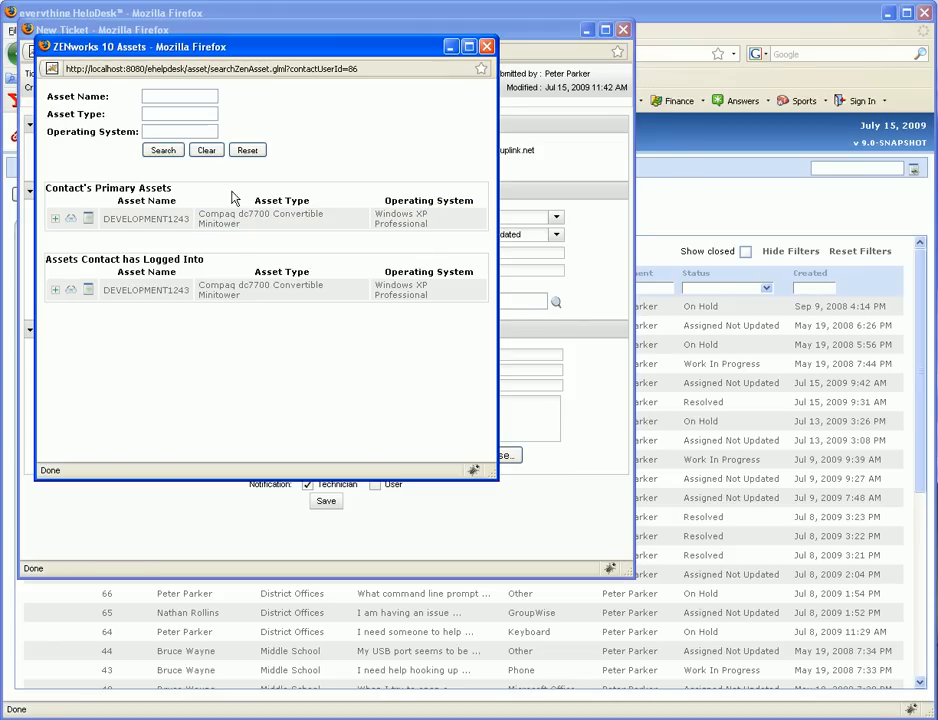
mouse_move(106, 166)
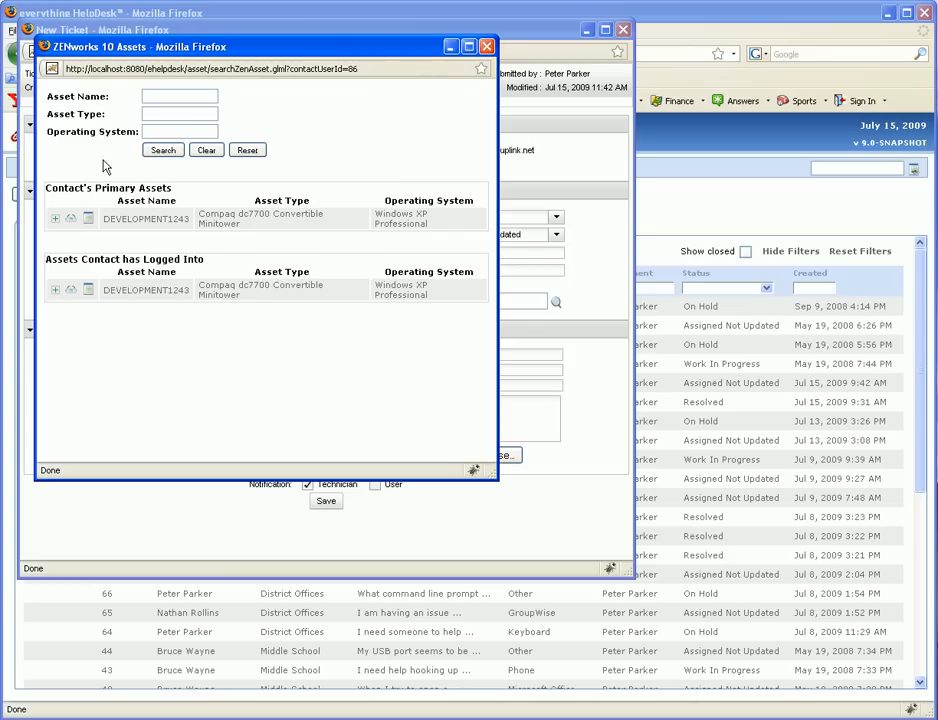
mouse_move(86, 204)
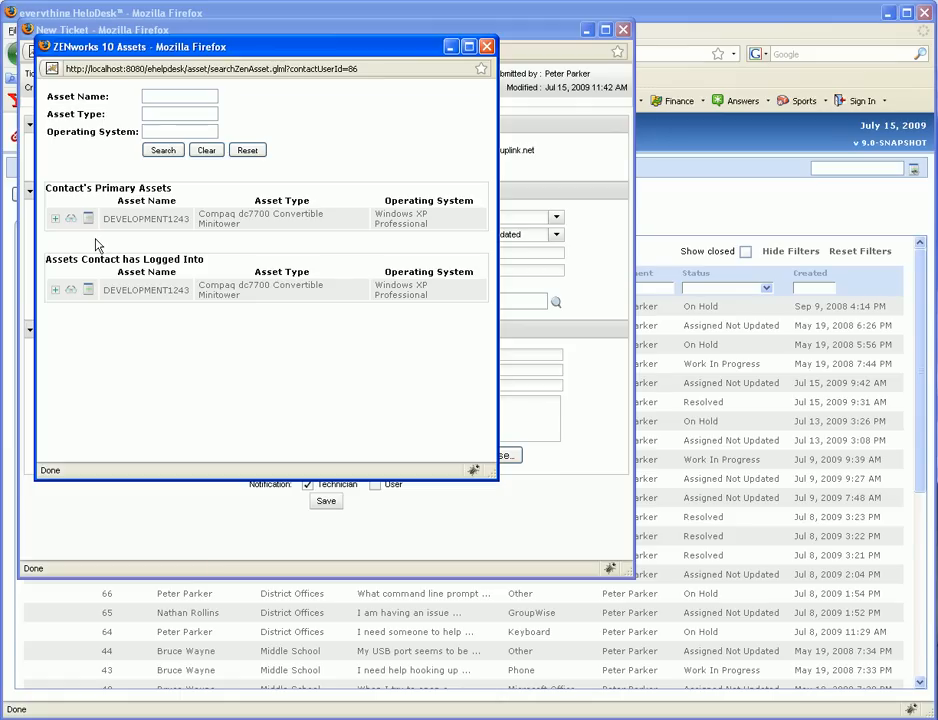
mouse_move(168, 314)
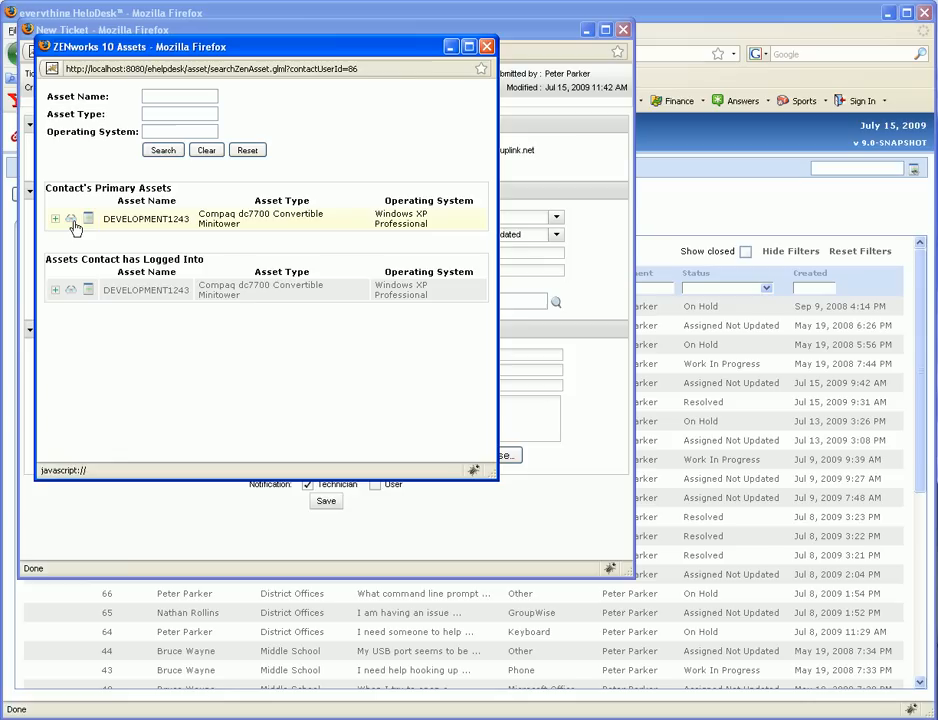
click(72, 218)
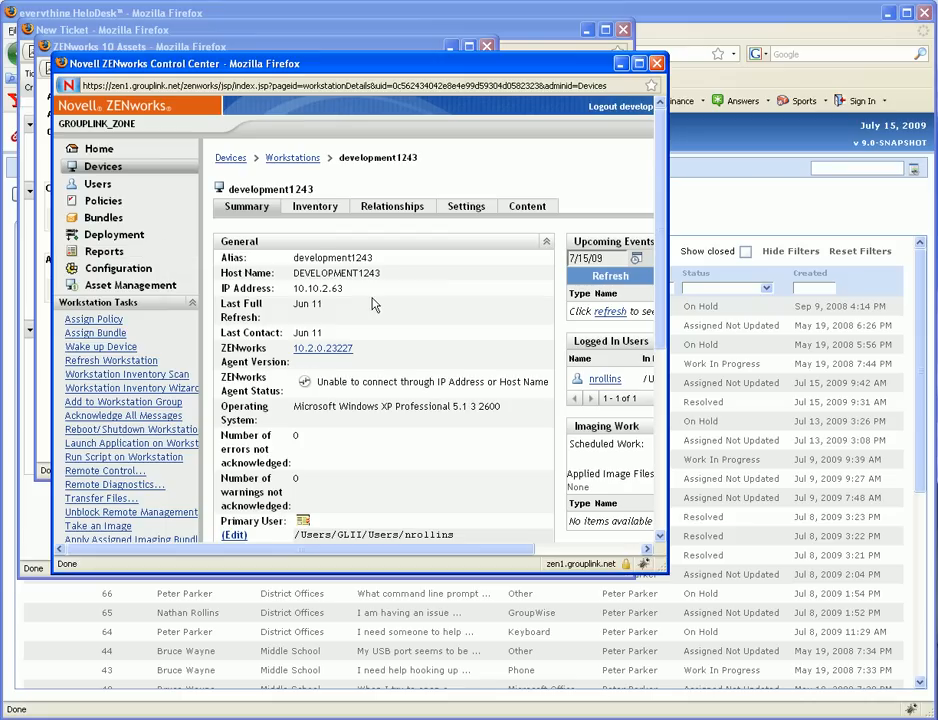
- Inspect development1243's Summary and hardware inventory, then close the ZENworks window
click(316, 206)
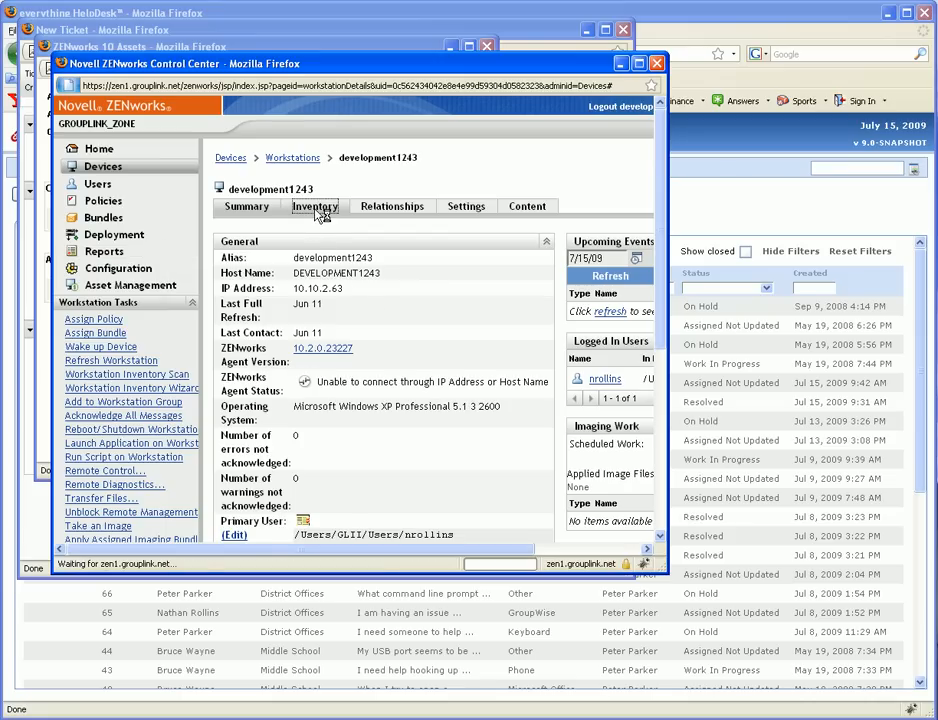
click(316, 206)
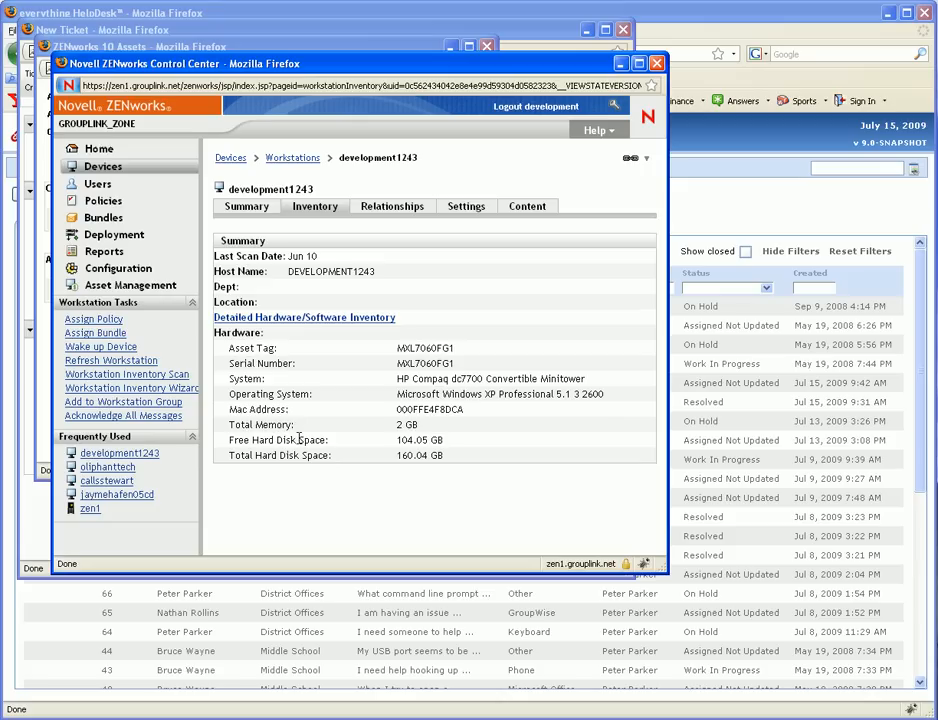
mouse_move(324, 420)
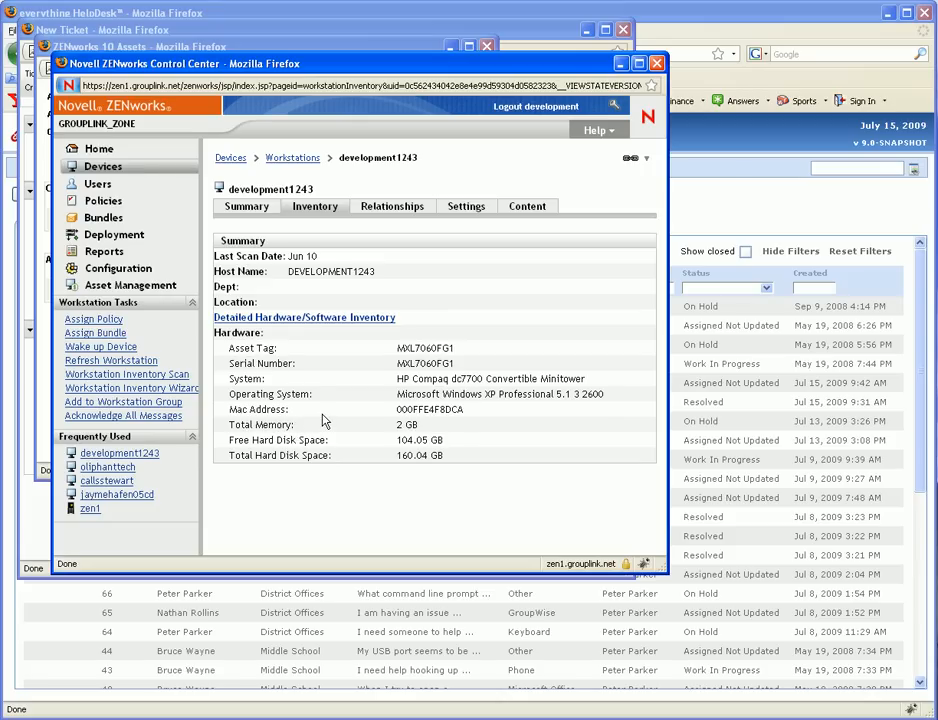
click(246, 206)
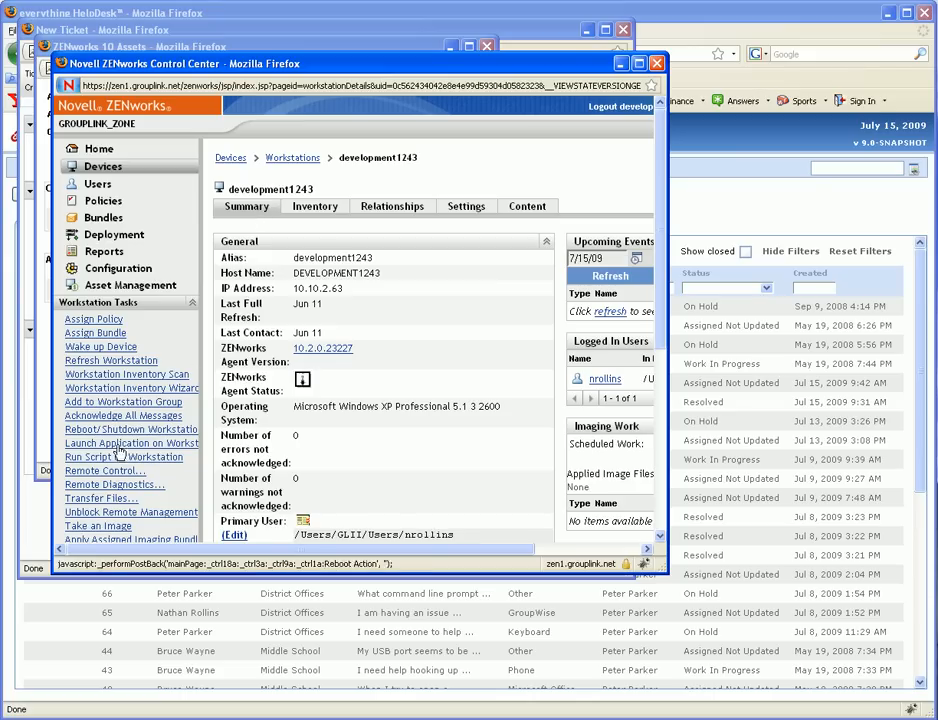
click(104, 470)
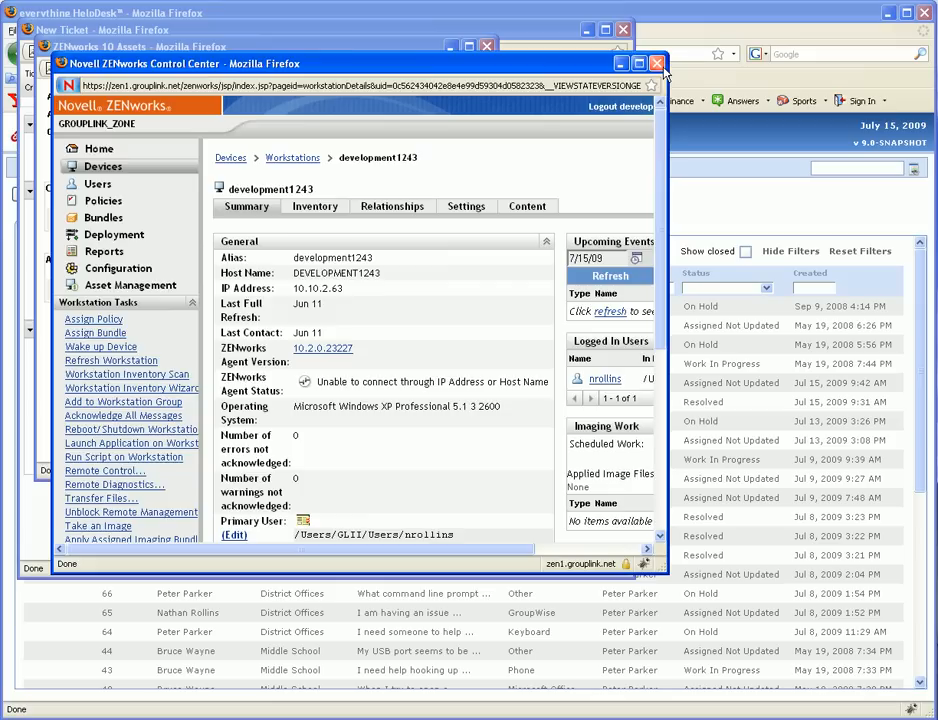
click(656, 62)
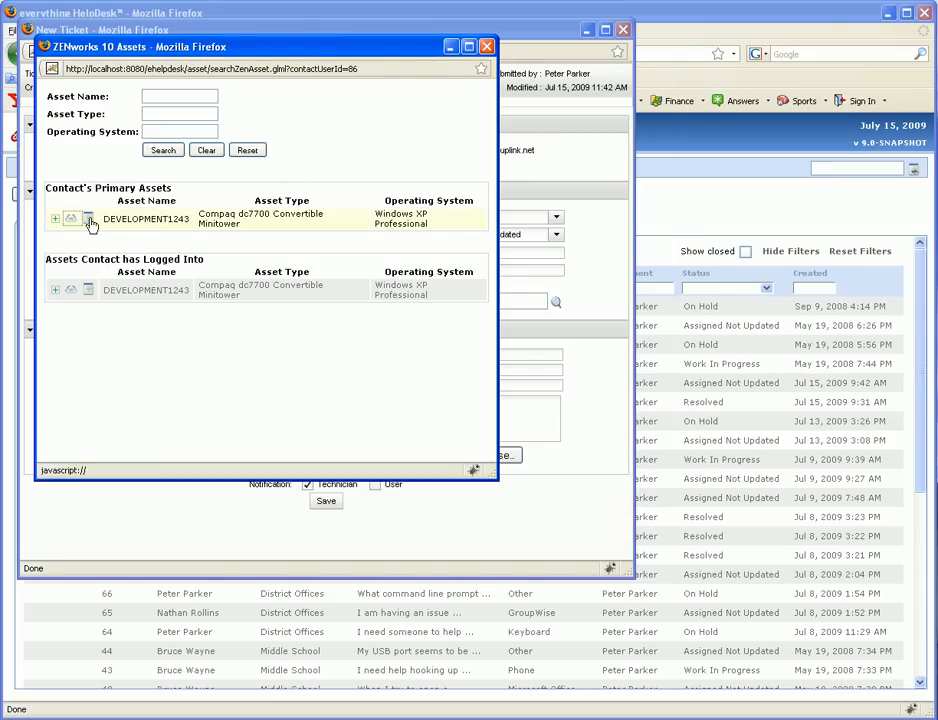
- Check DEVELOPMENT1243's existing tickets, then select it as the new ticket's asset
click(88, 218)
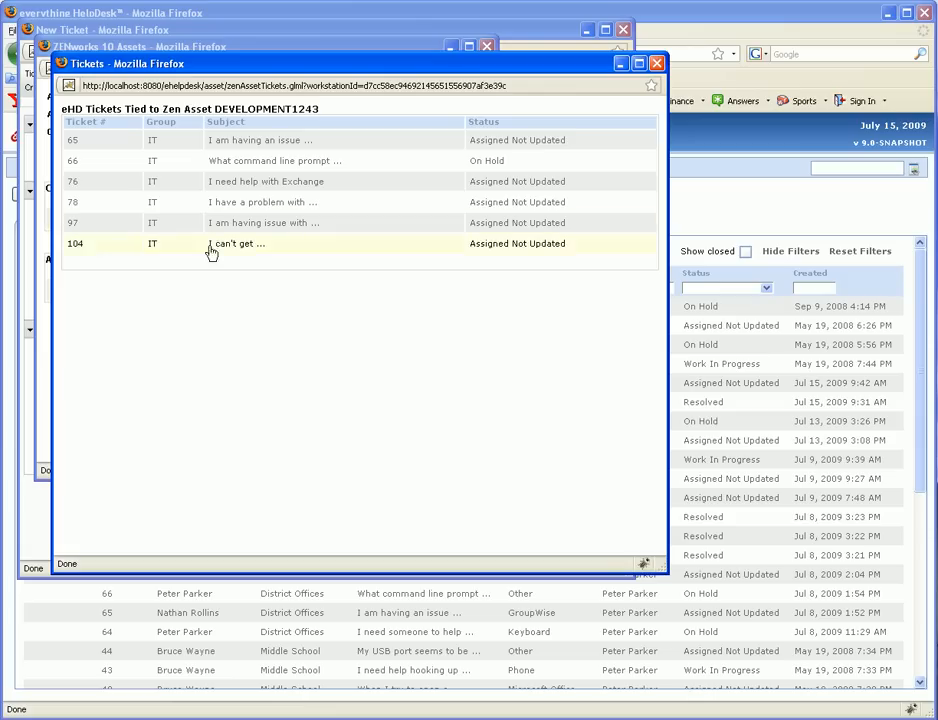
mouse_move(284, 140)
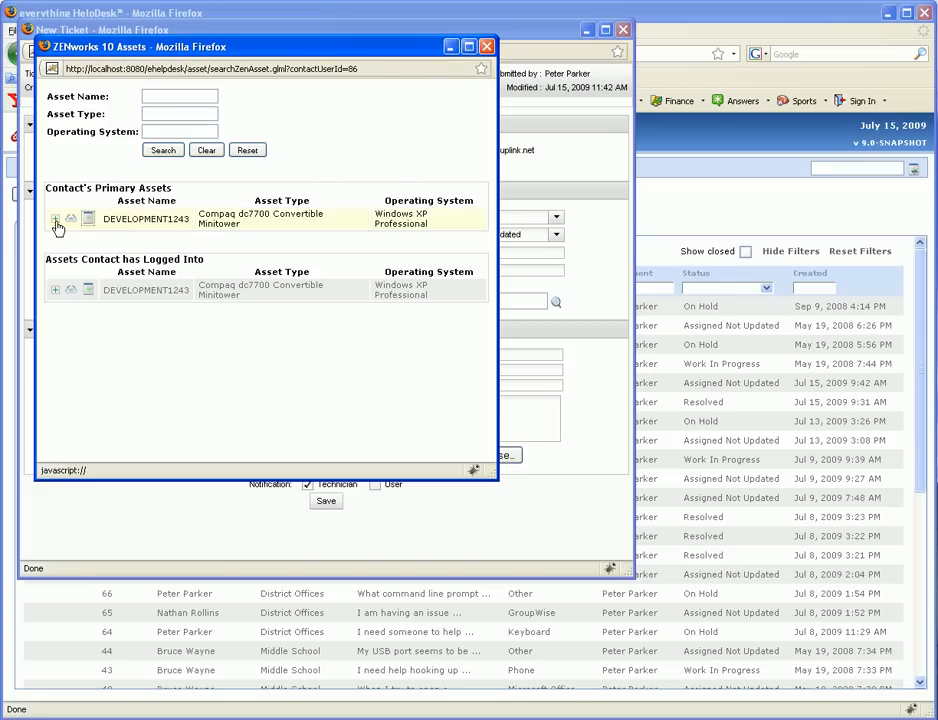
click(56, 218)
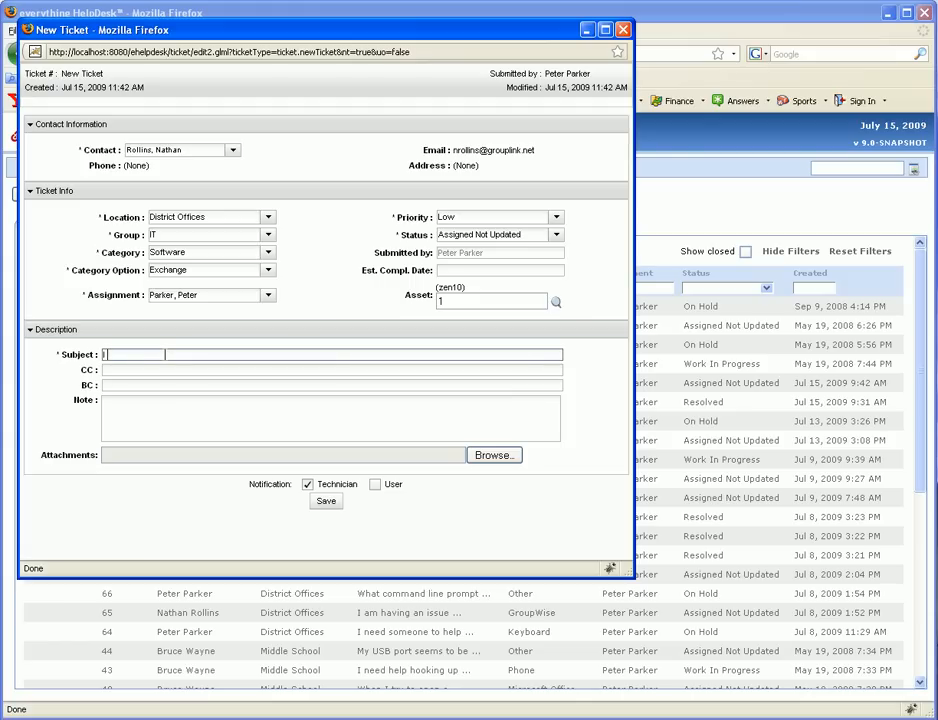
- Save the ticket with subject 'I am having a hard time logging into exchange' as ticket 105
text(I am having)
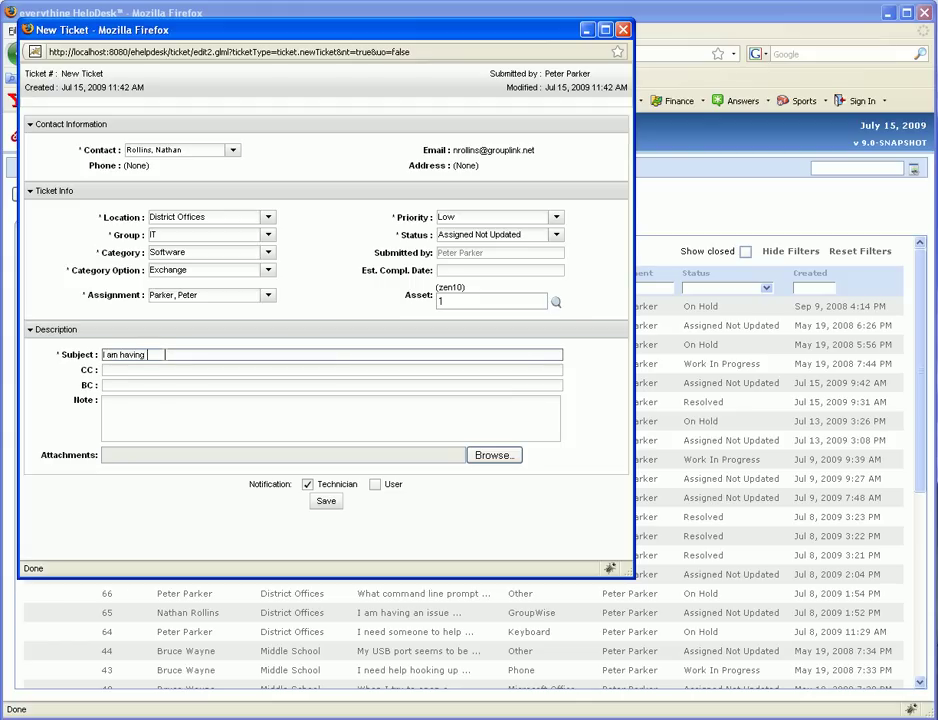
text(a hard time logging into)
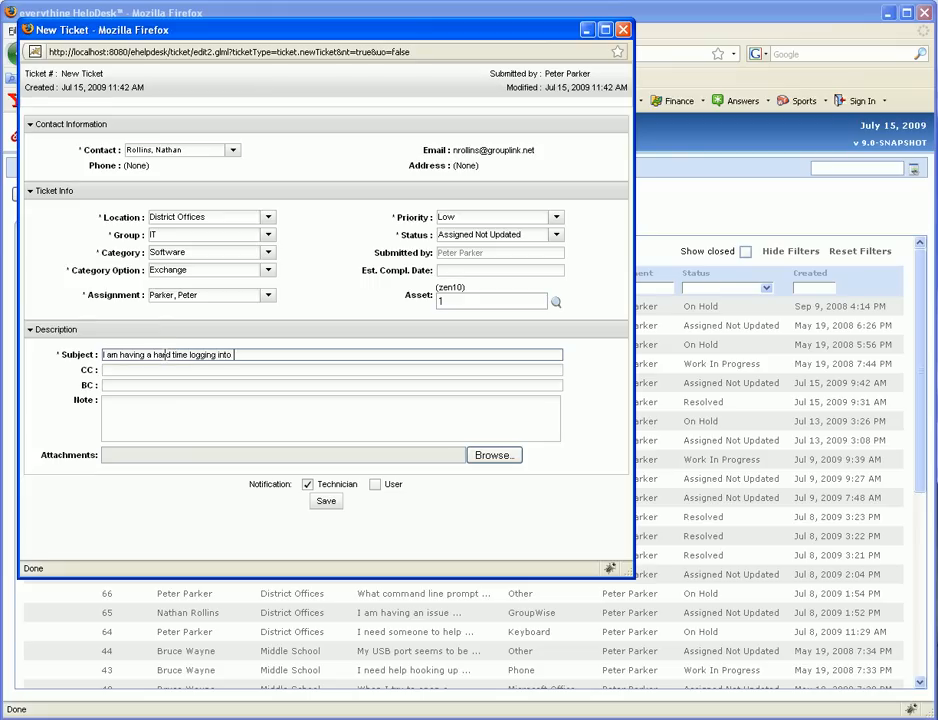
text(exchange)
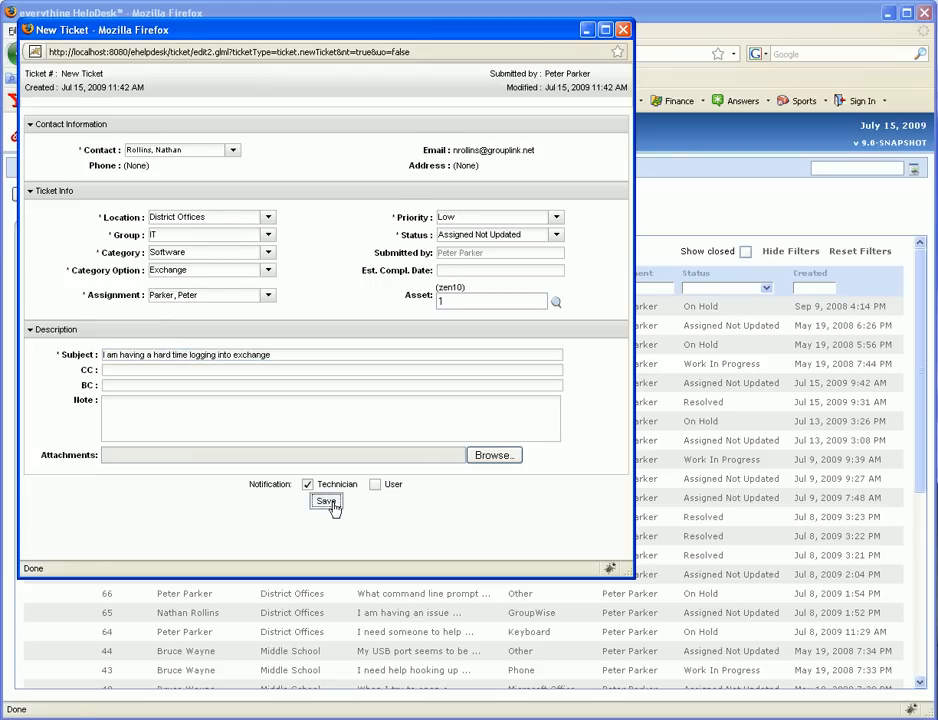
click(324, 504)
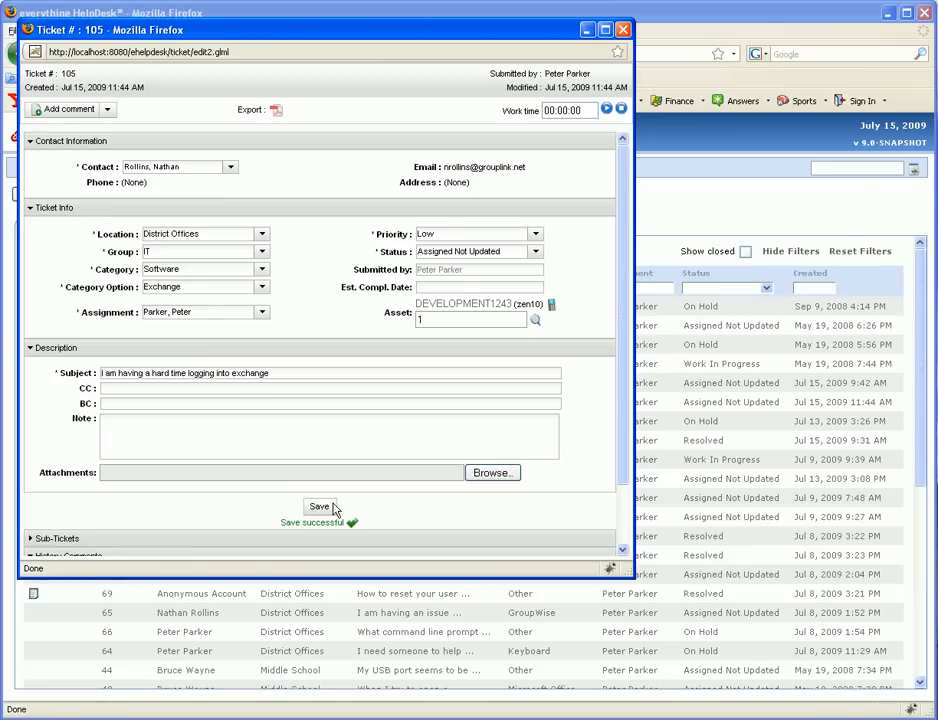
mouse_move(464, 304)
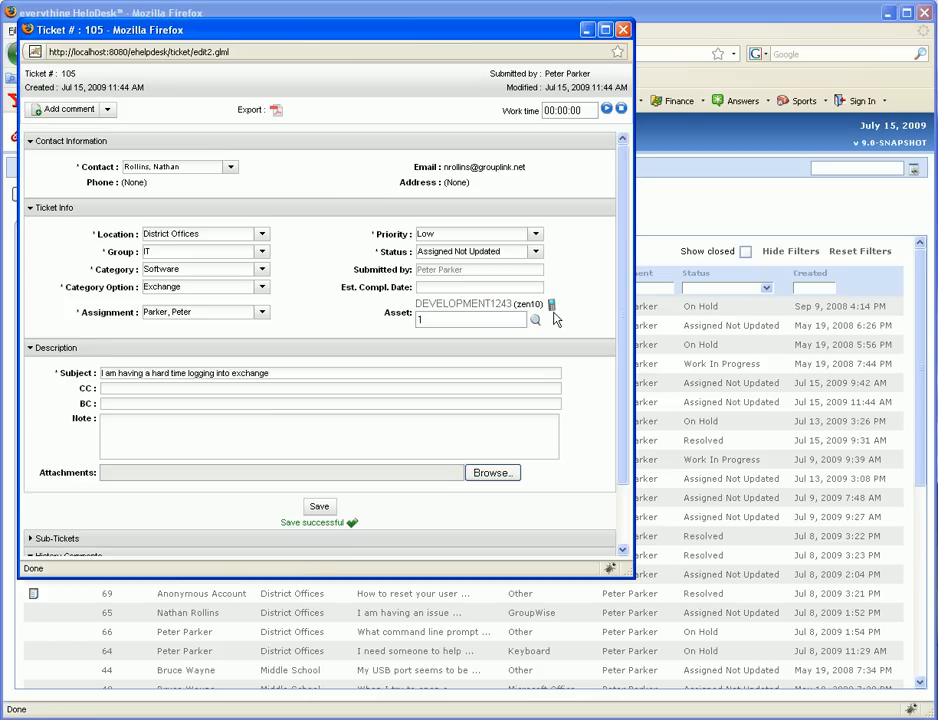
- Start VNC remote control of DEVELOPMENT1243, bringing up the Java Web Start viewer prompt
click(552, 304)
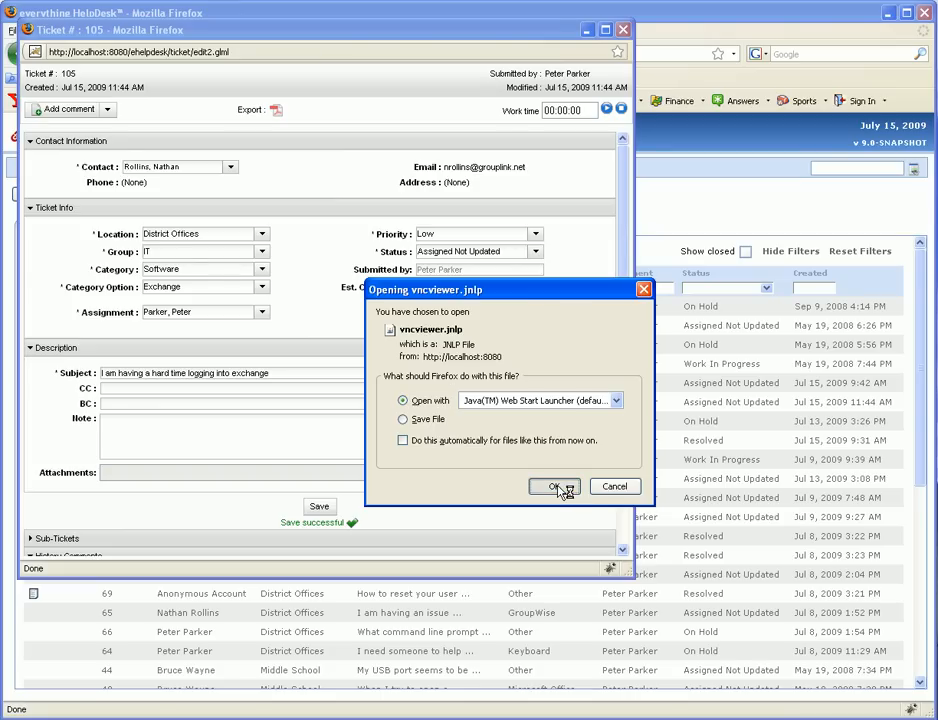
- Launch the downloaded vncviewer.jnlp and authenticate to view development1243's locked Windows XP desktop
click(552, 488)
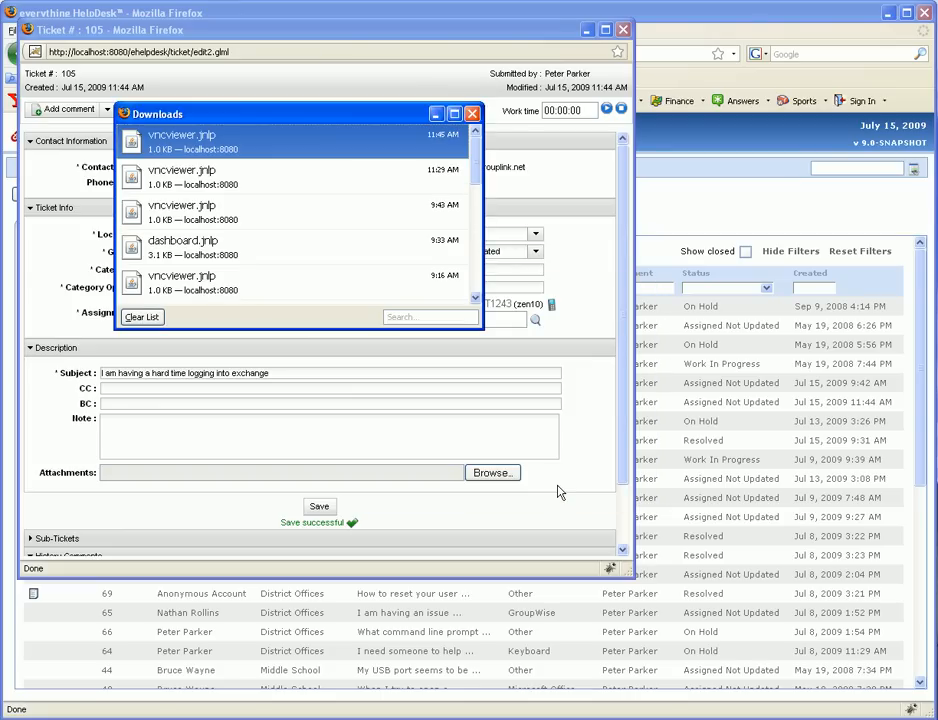
double_click(182, 140)
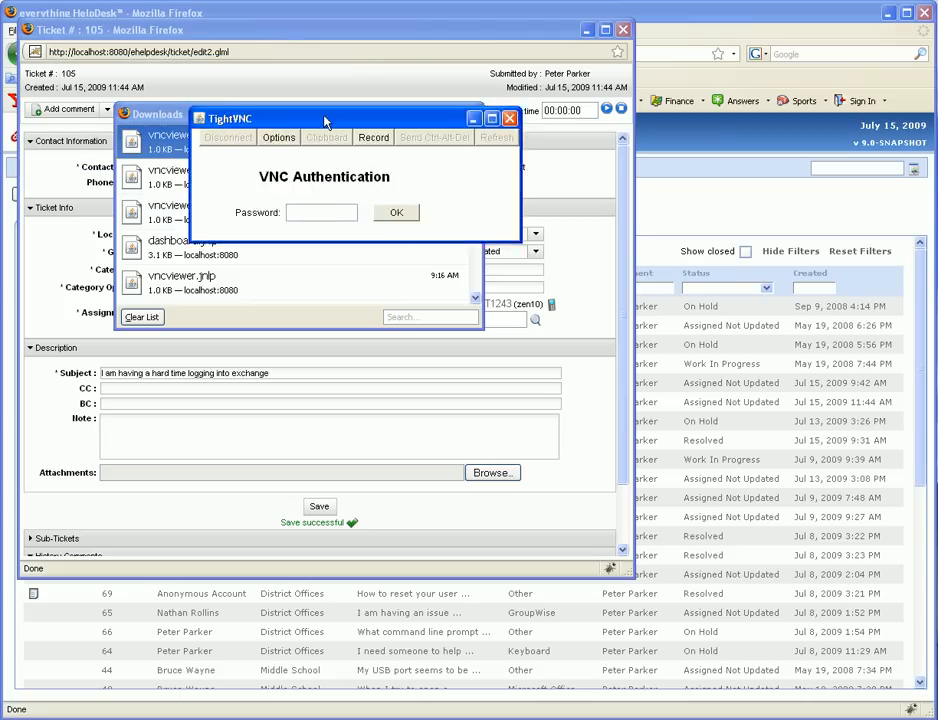
text(1)
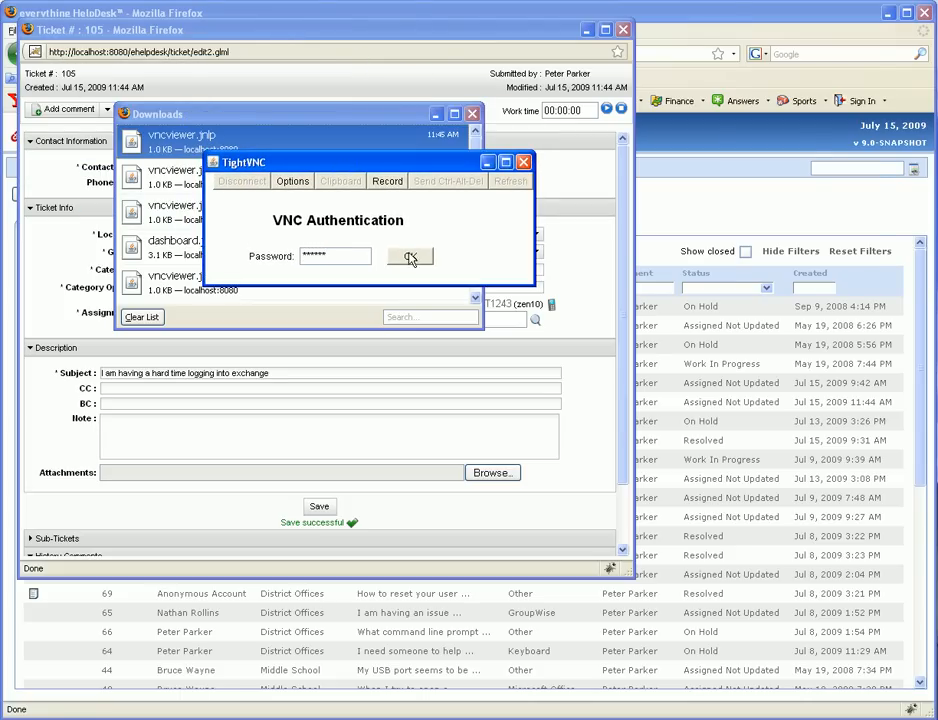
click(408, 256)
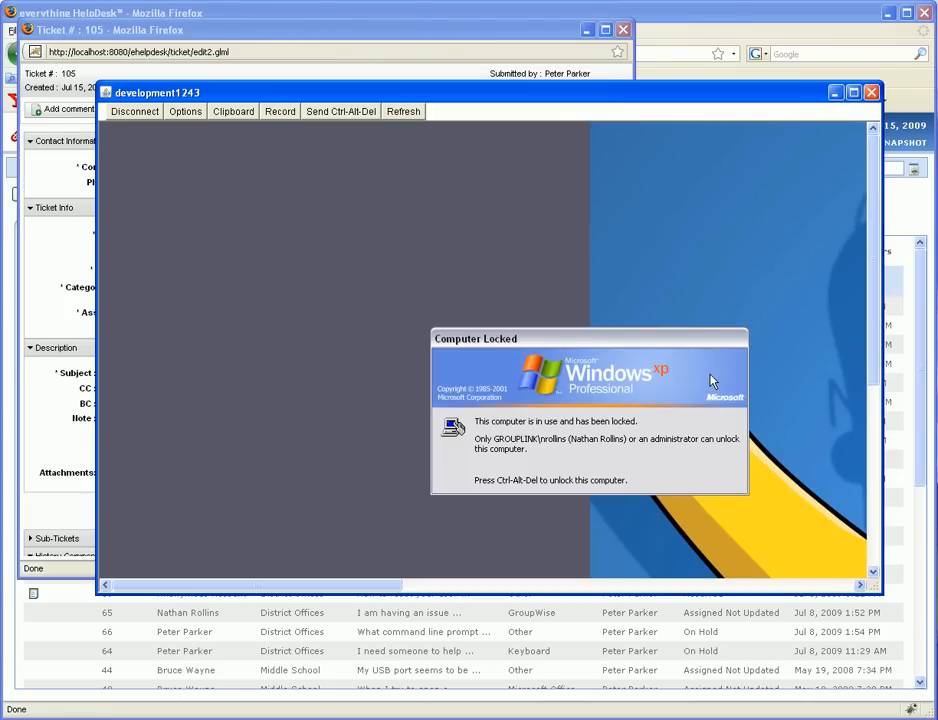
mouse_move(530, 356)
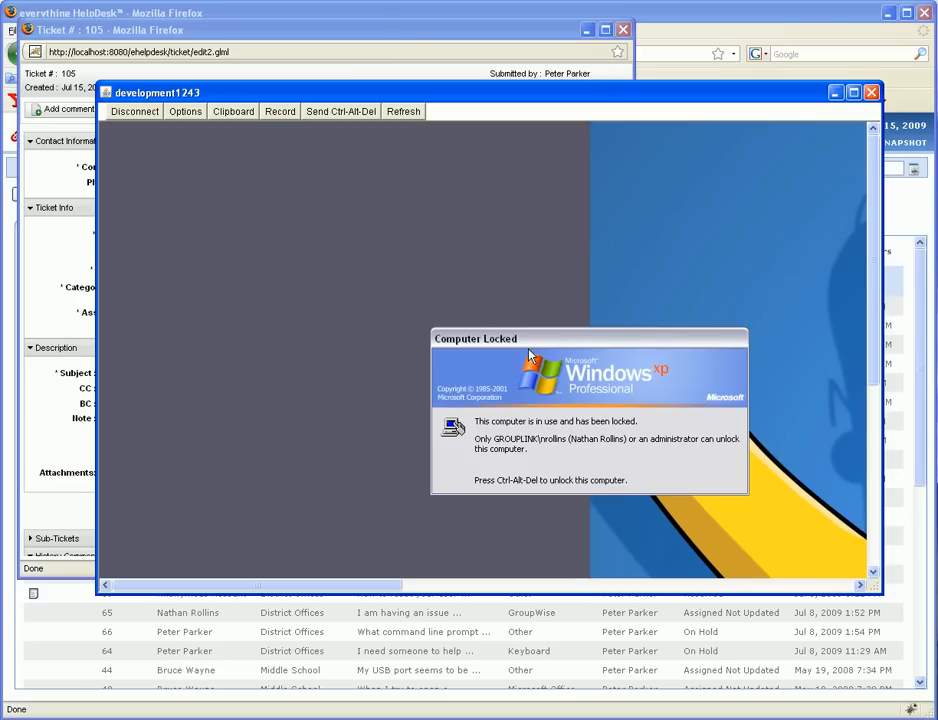
mouse_move(592, 252)
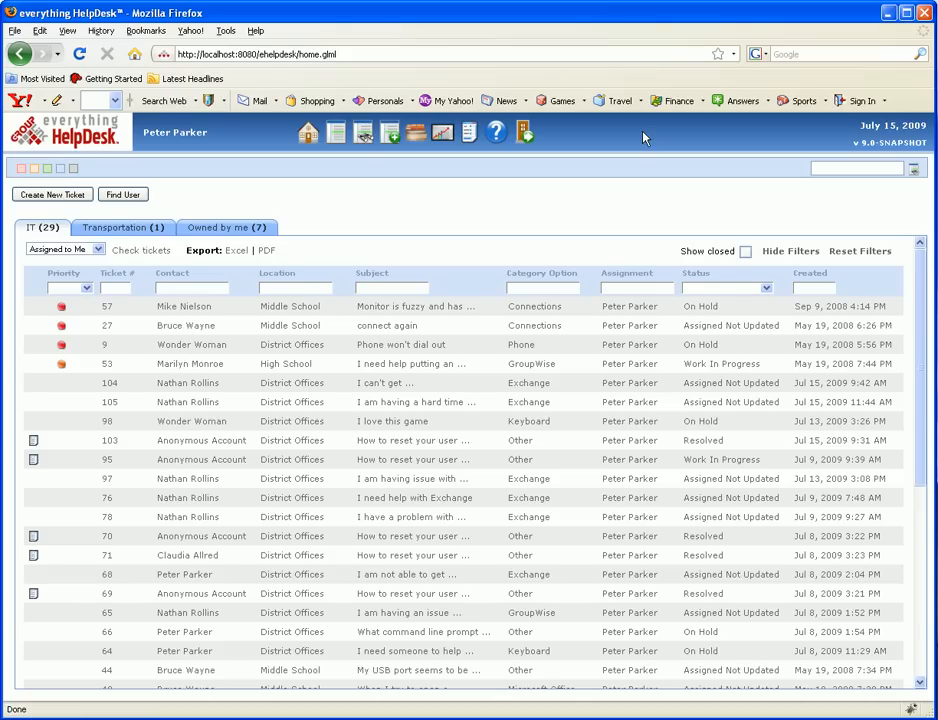
mouse_move(388, 132)
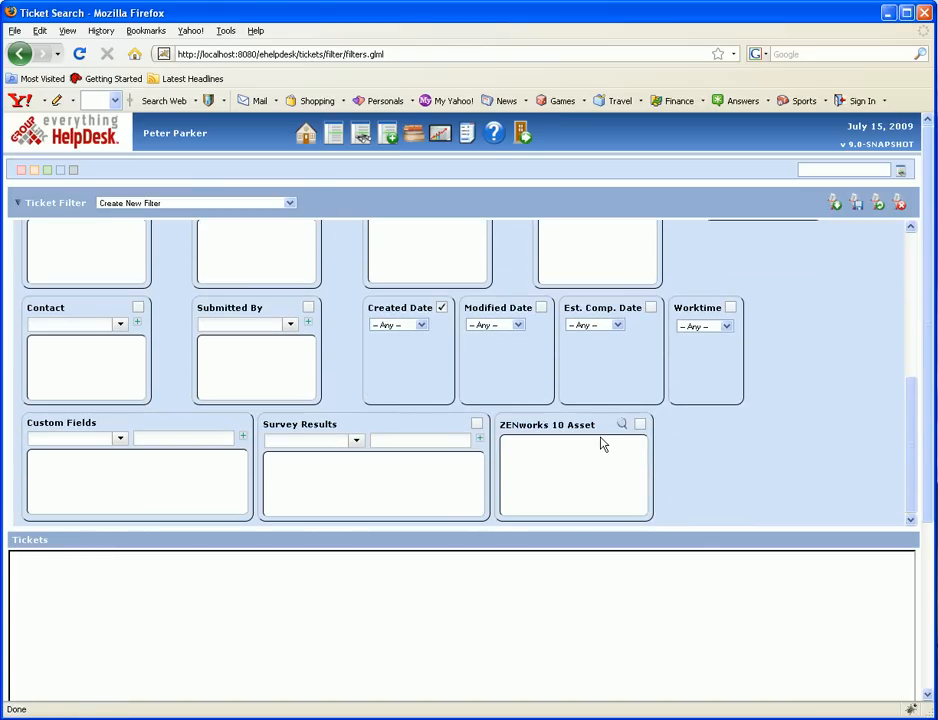
- Add the ZENworks 10 assets DEVELOPMENT1243, ZEN1 and DEV10 as the ticket filter's asset criterion
click(620, 424)
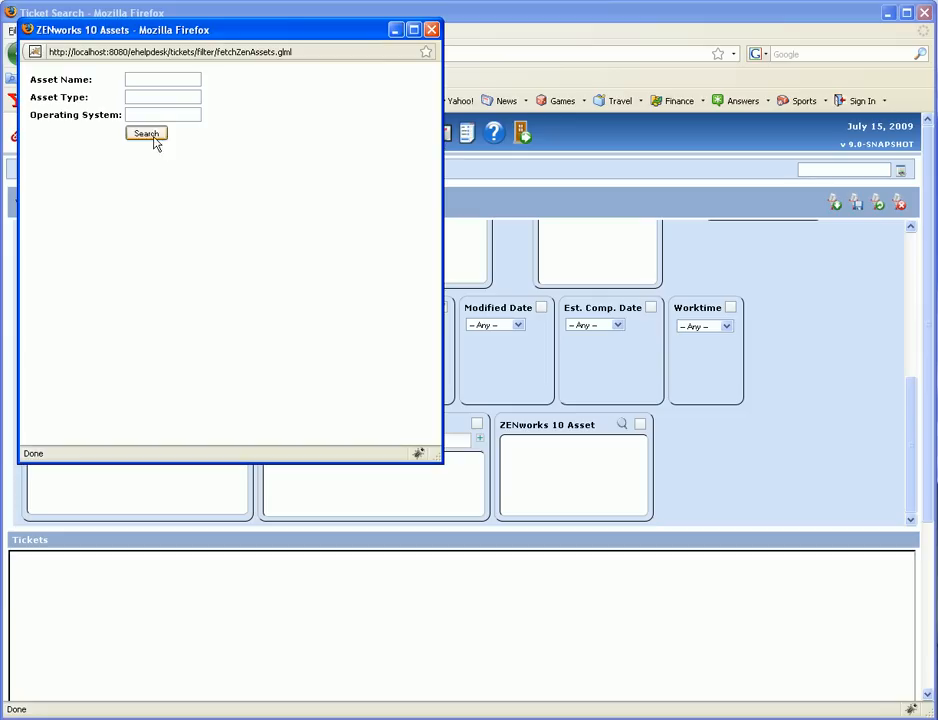
click(146, 132)
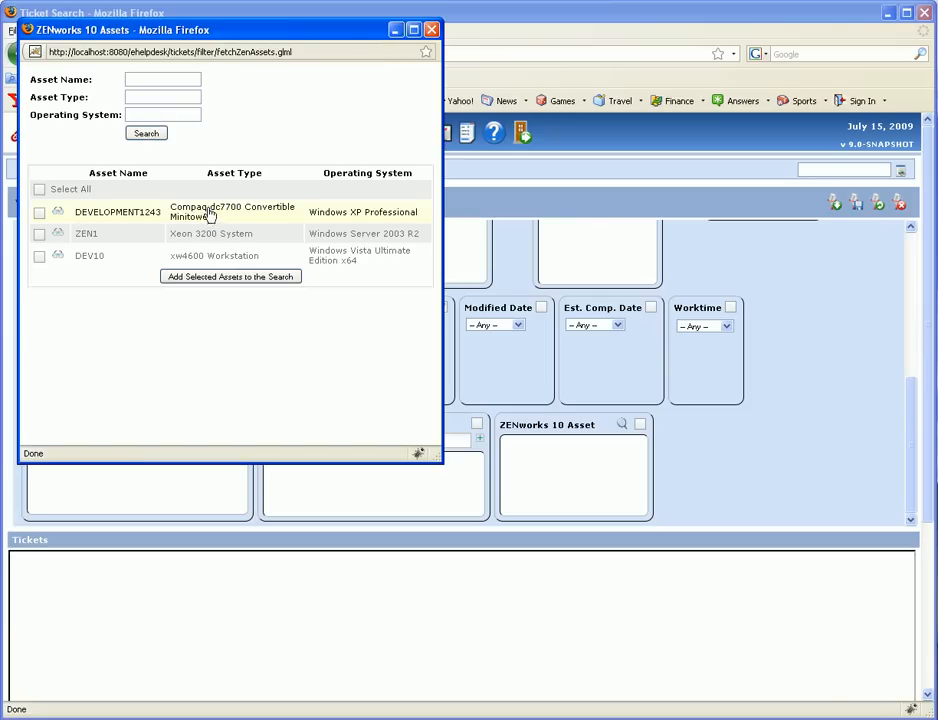
click(230, 276)
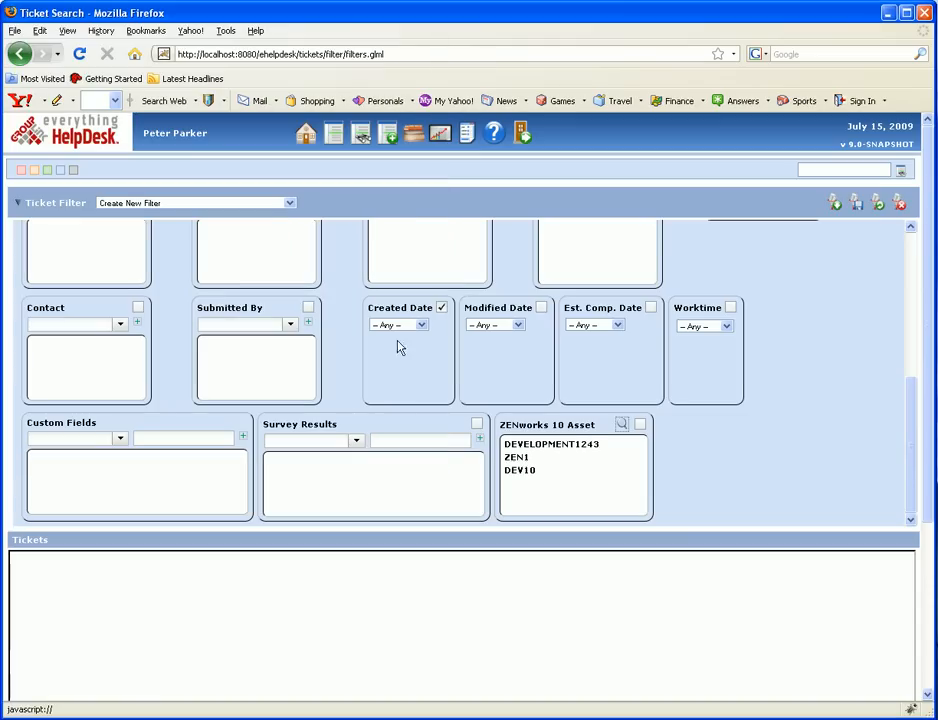
- Make the filter a pie chart report grouped by ZENworks 10 Asset, ordered by Greatest # of Tickets
scroll(up, 3)
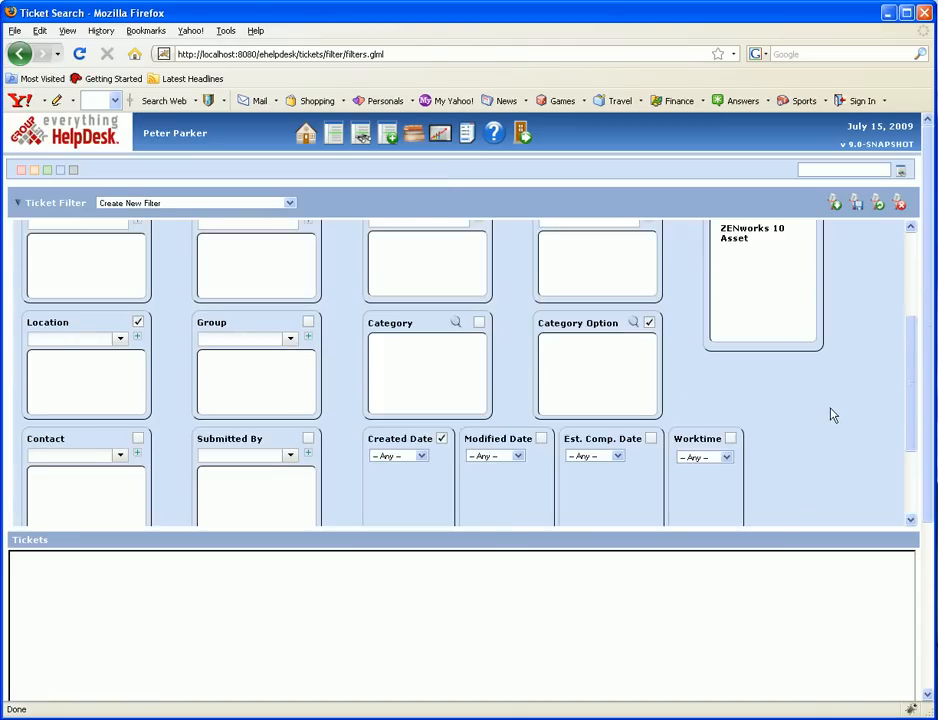
scroll(up, 3)
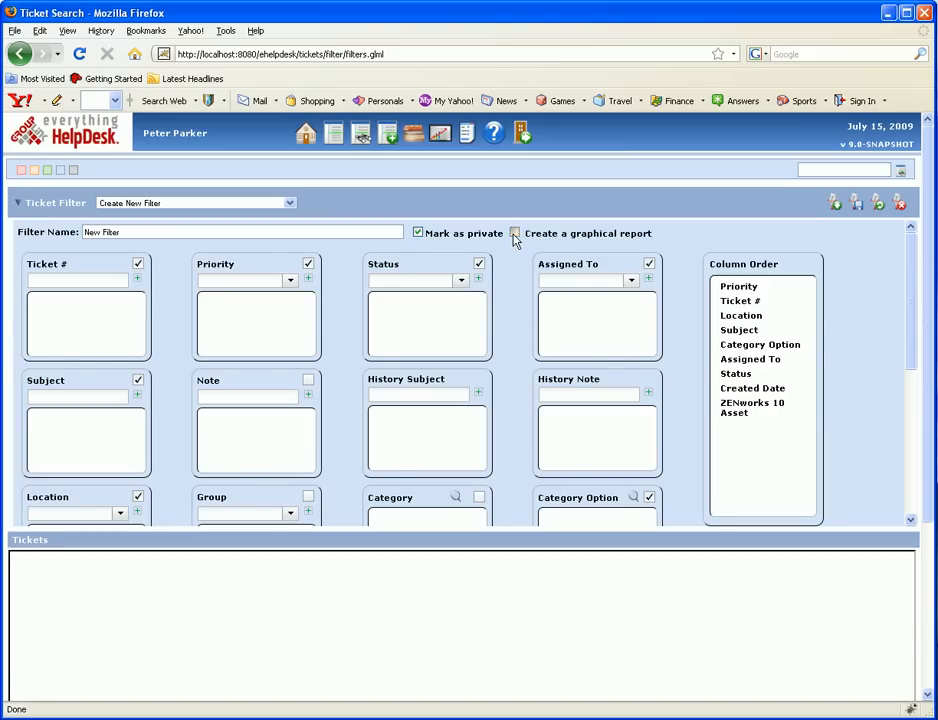
click(514, 232)
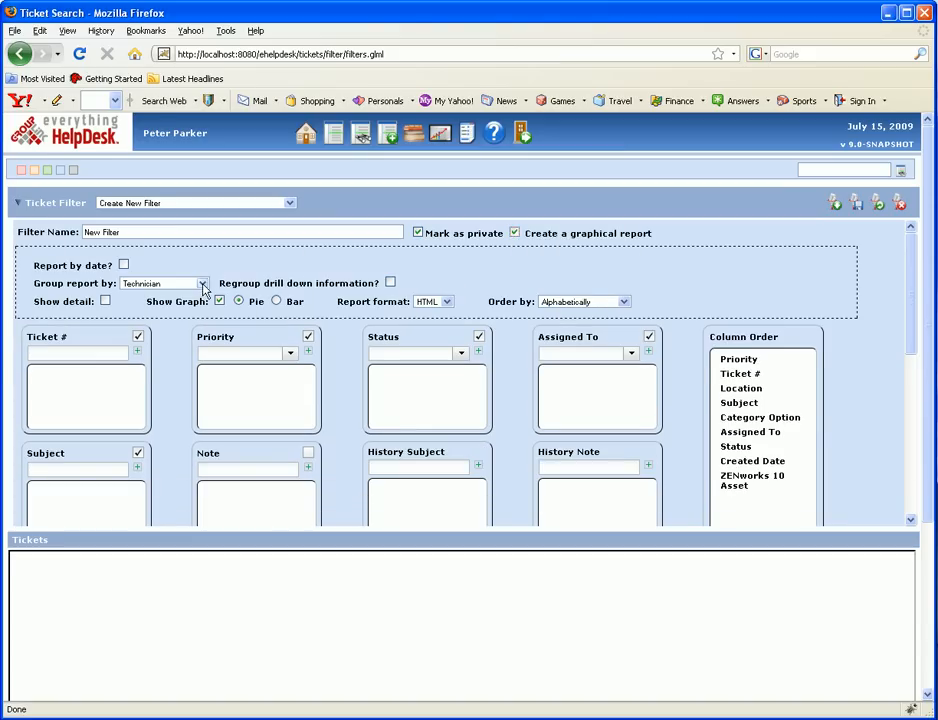
click(200, 284)
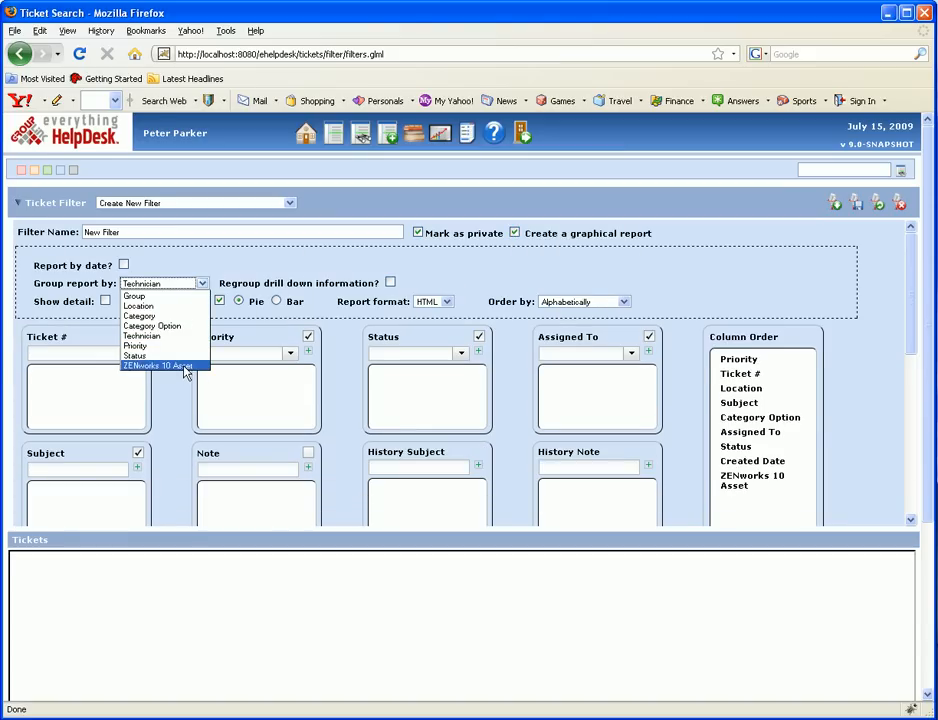
click(184, 364)
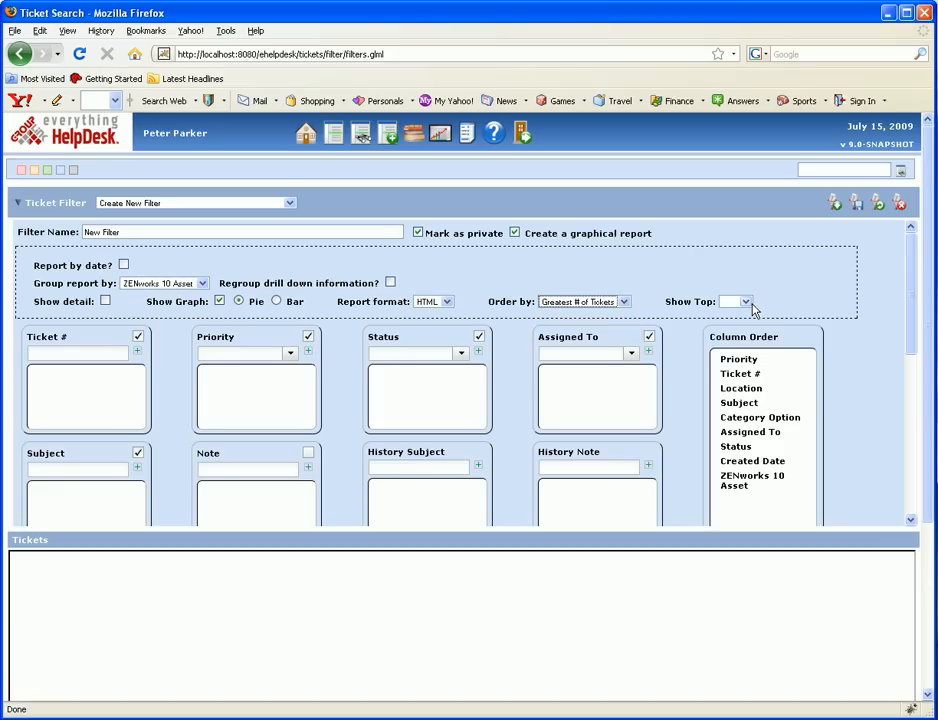
click(736, 300)
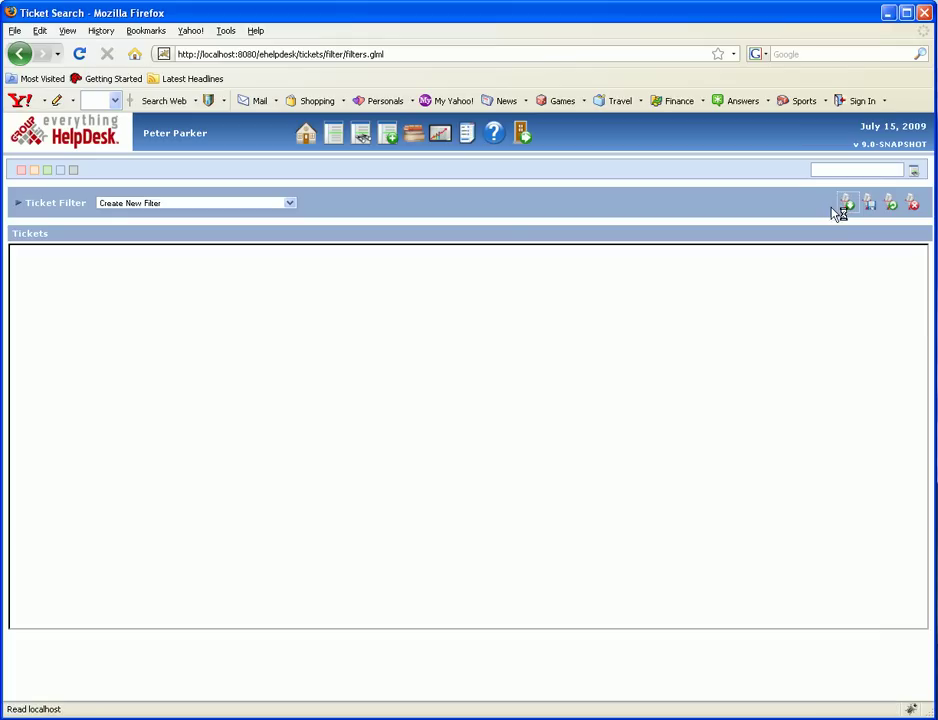
- Run the filter for the 9-ticket asset pie chart and drill into DEVELOPMENT1243's 7 tickets
click(848, 202)
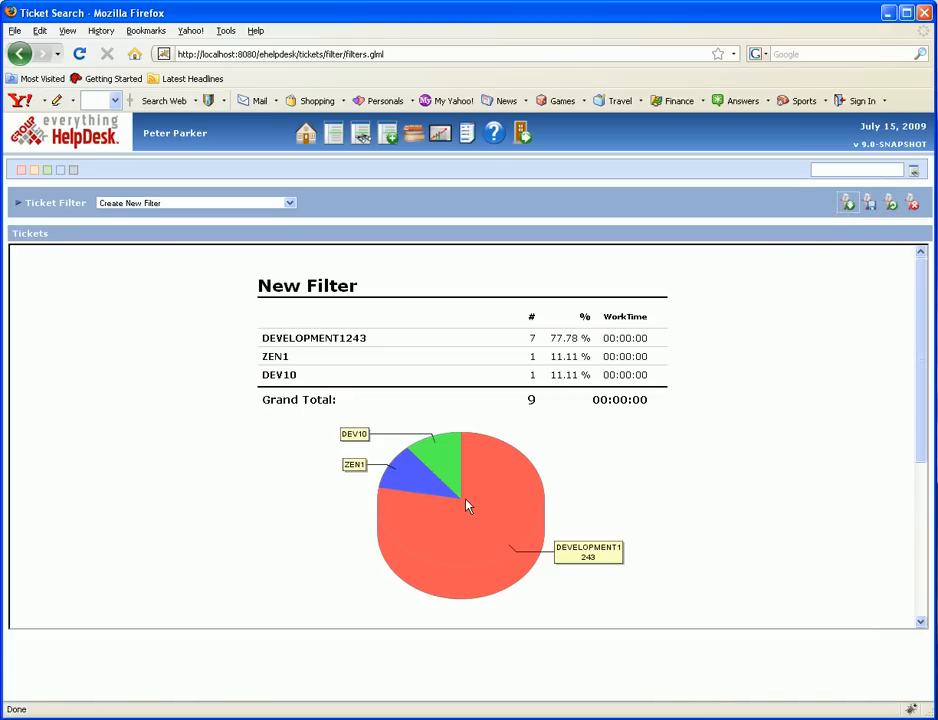
mouse_move(532, 358)
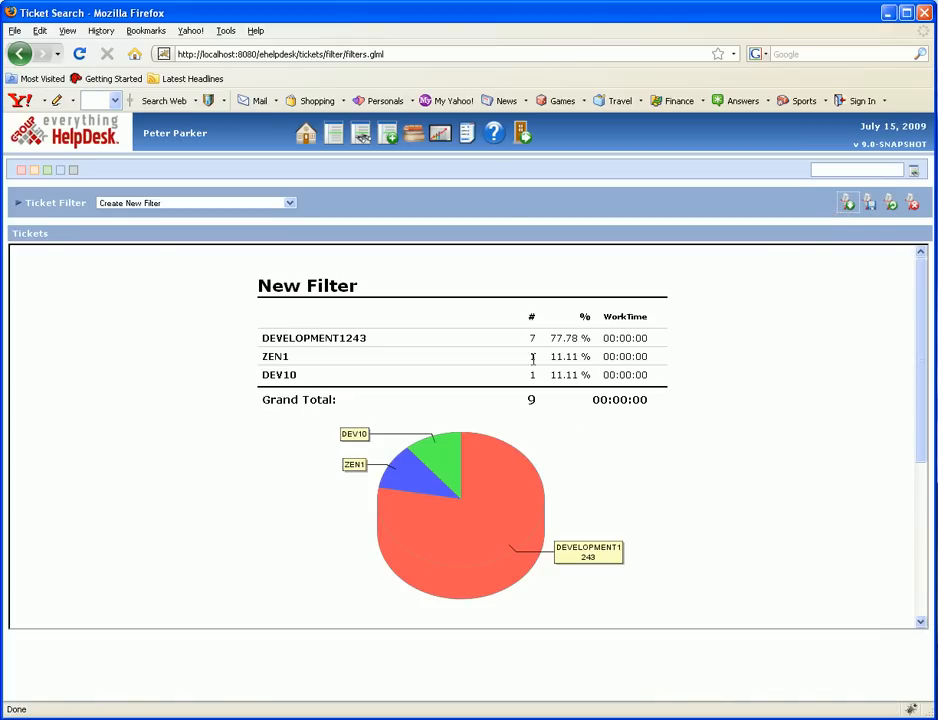
mouse_move(314, 338)
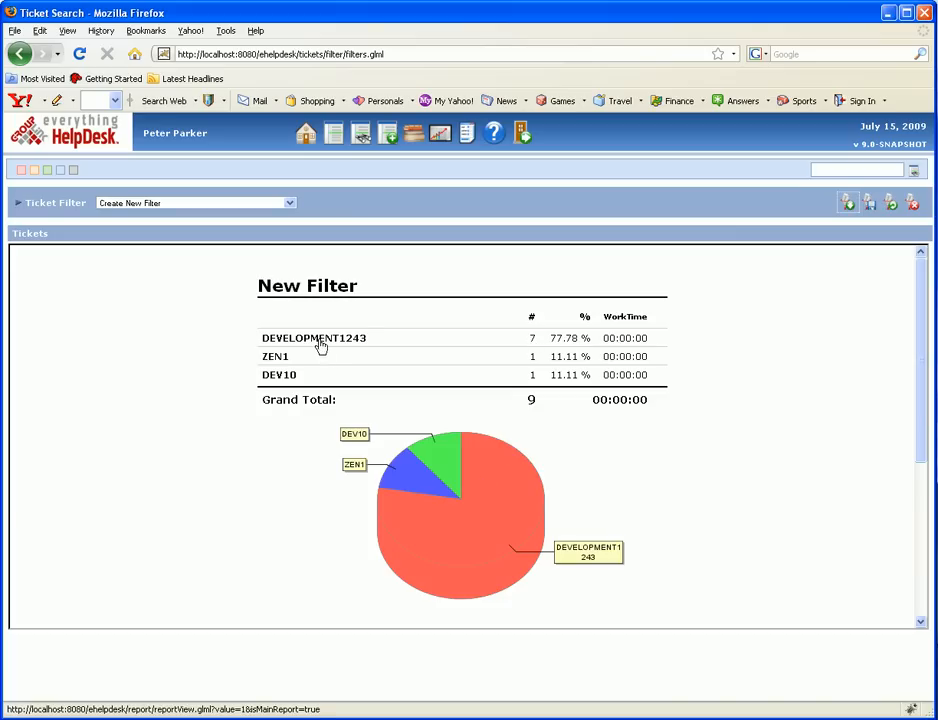
click(312, 338)
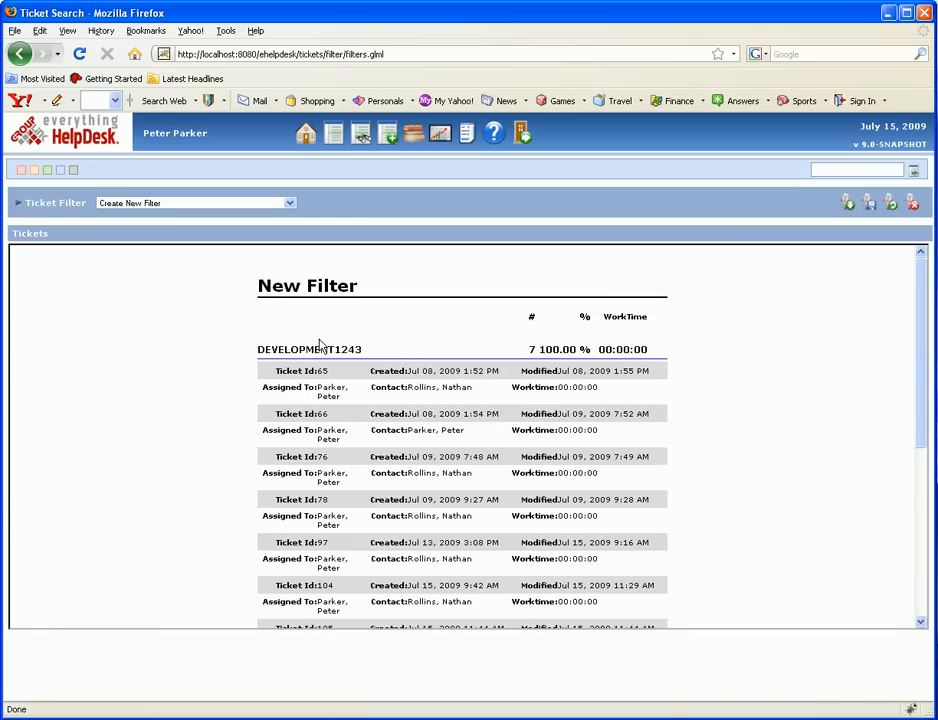